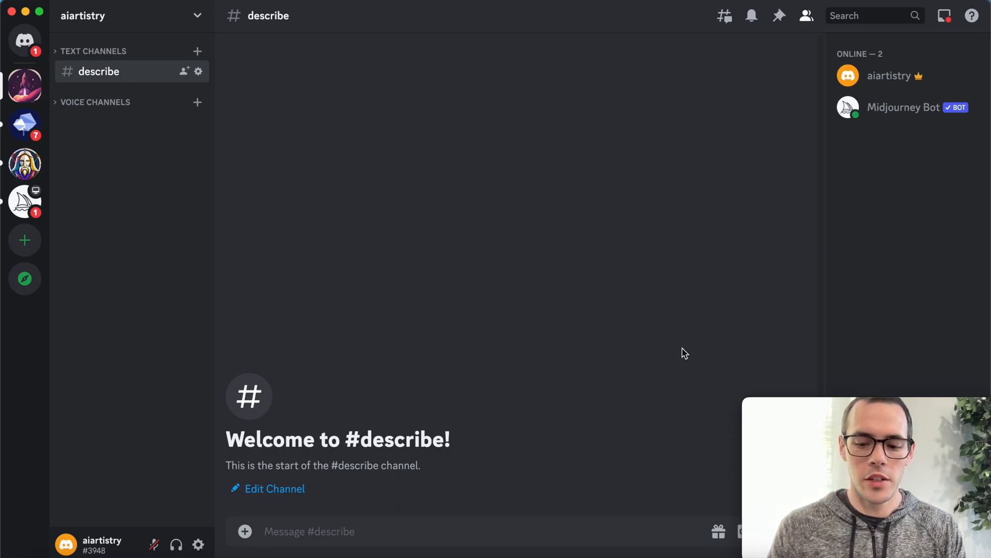
- Run /describe on the abandoned neon street photo and view the uploaded image full size
type("/describe image")
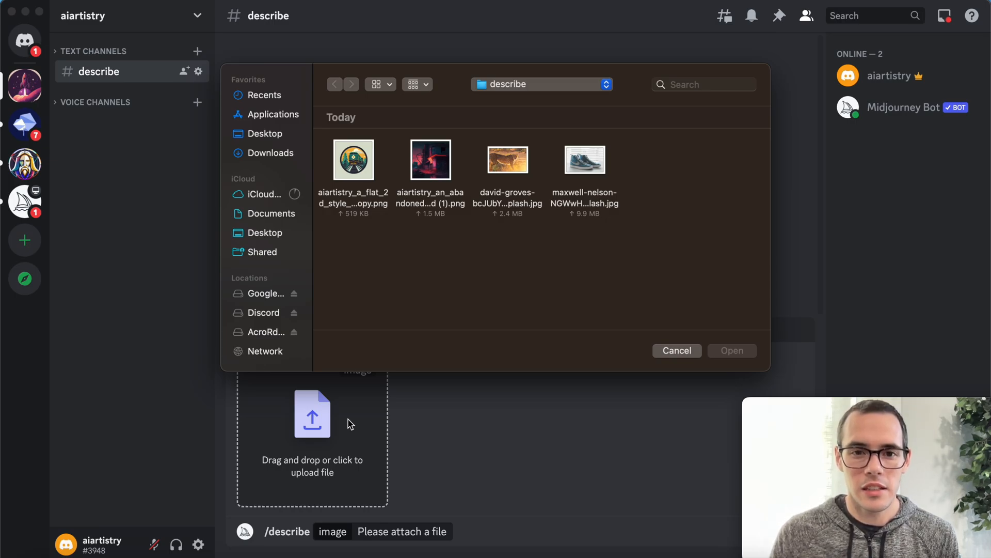
left_click(431, 159)
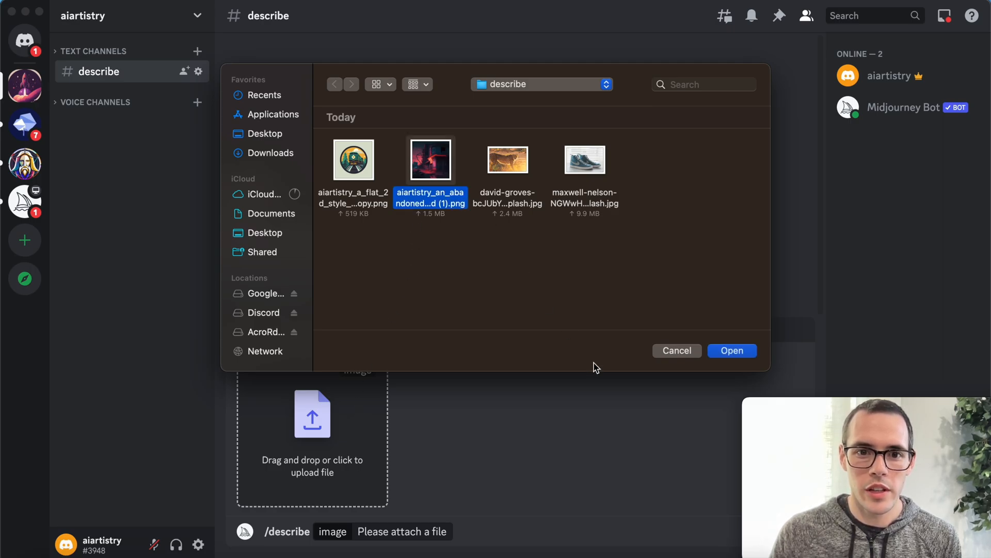
left_click(731, 350)
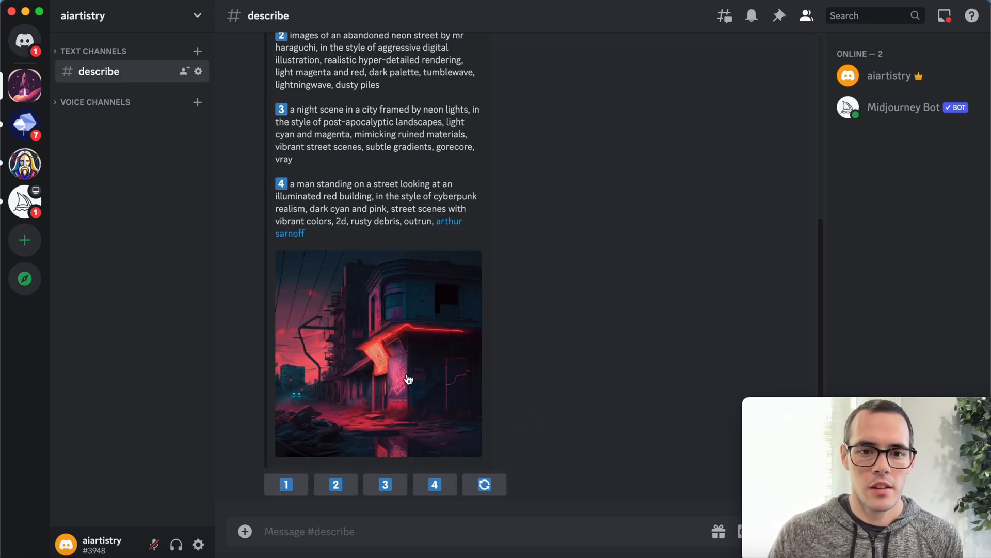
left_click(378, 353)
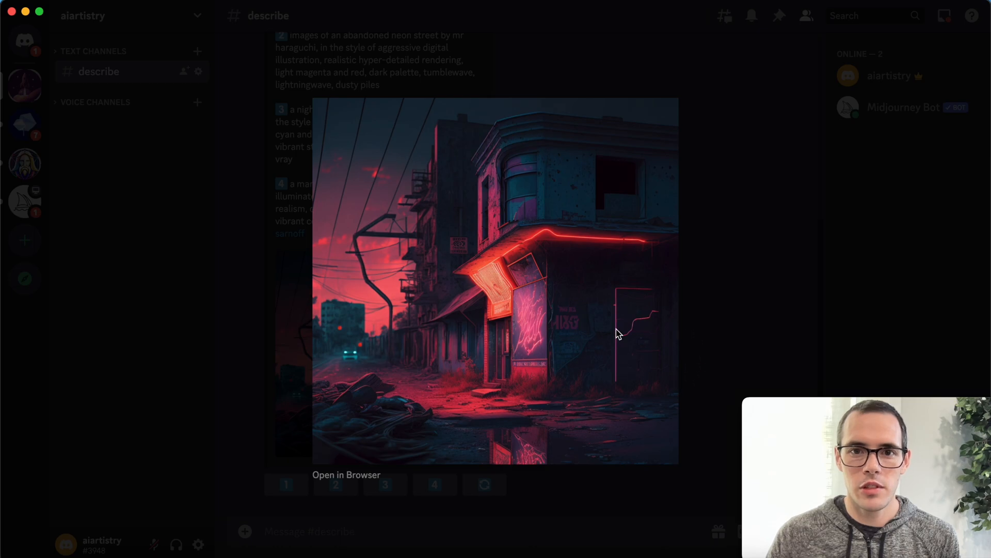
mouse_move(762, 282)
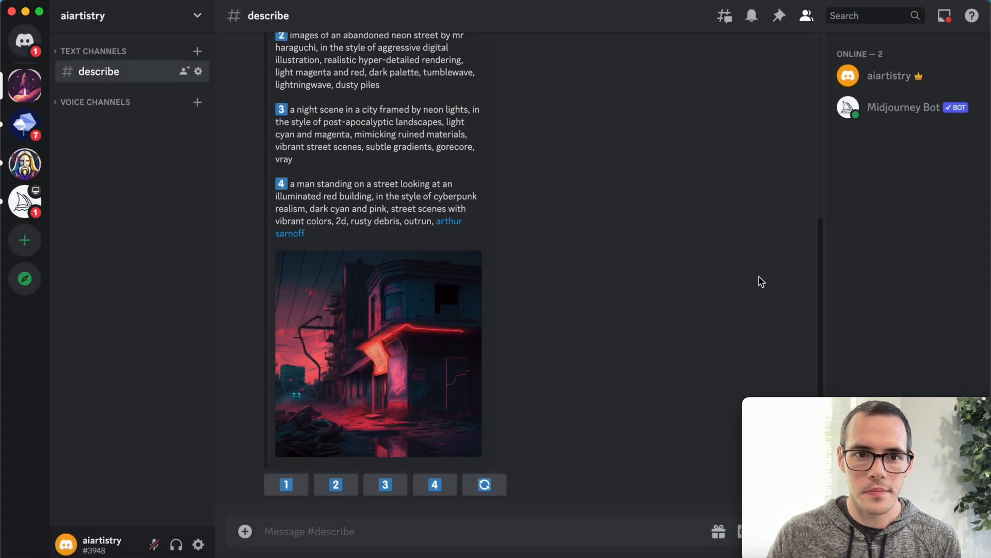
- Fill an /imagine command with description 1, the neon style wallpaper text
scroll("up", 3)
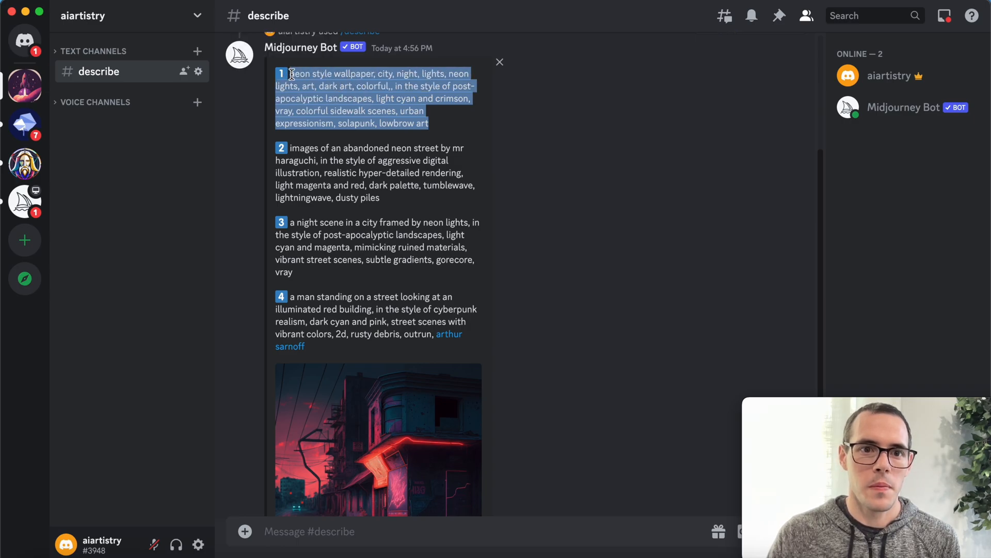
scroll("down", 3)
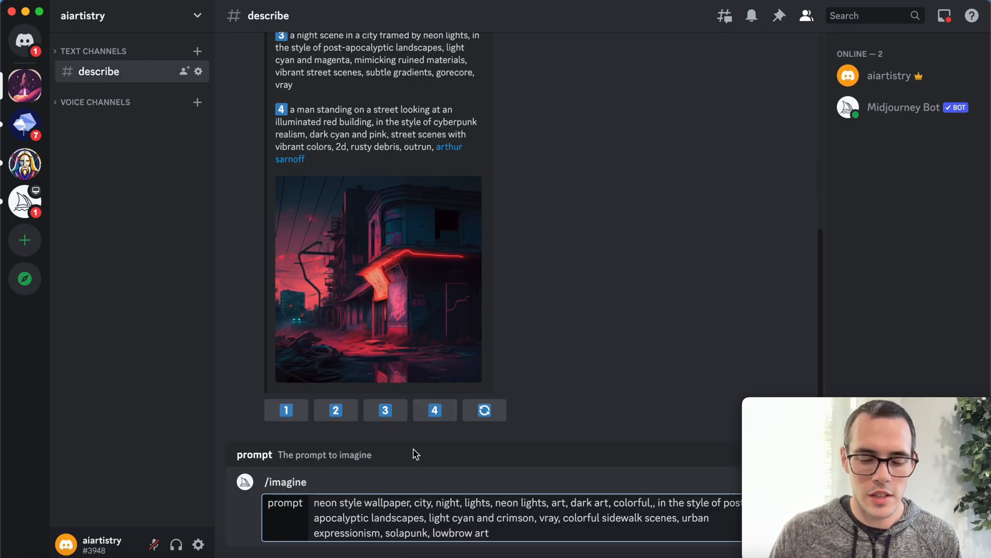
mouse_move(671, 497)
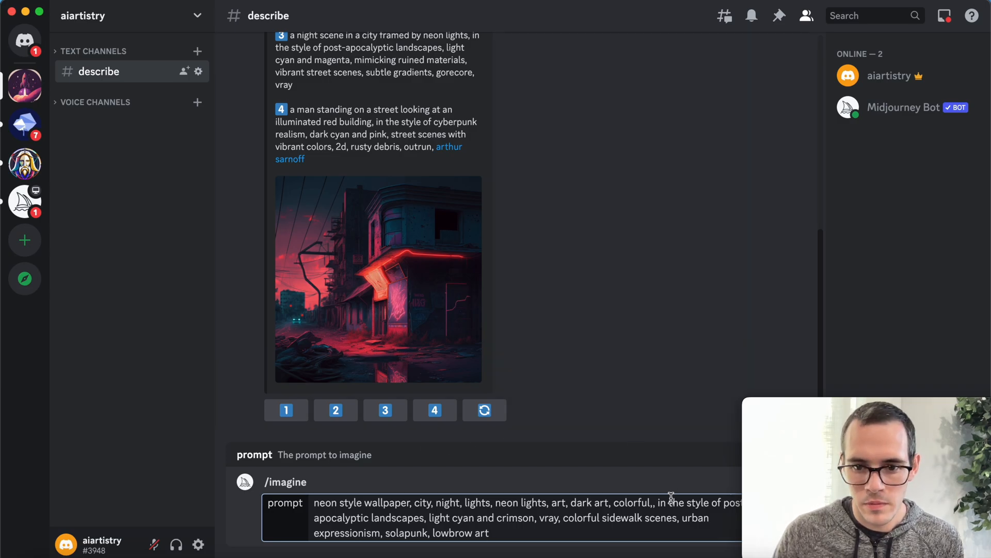
mouse_move(654, 506)
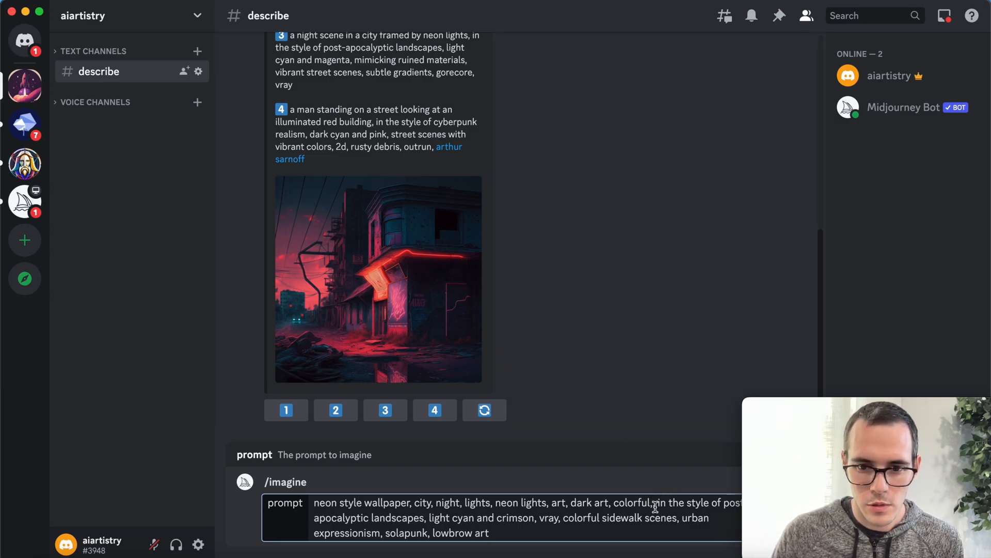
type(",")
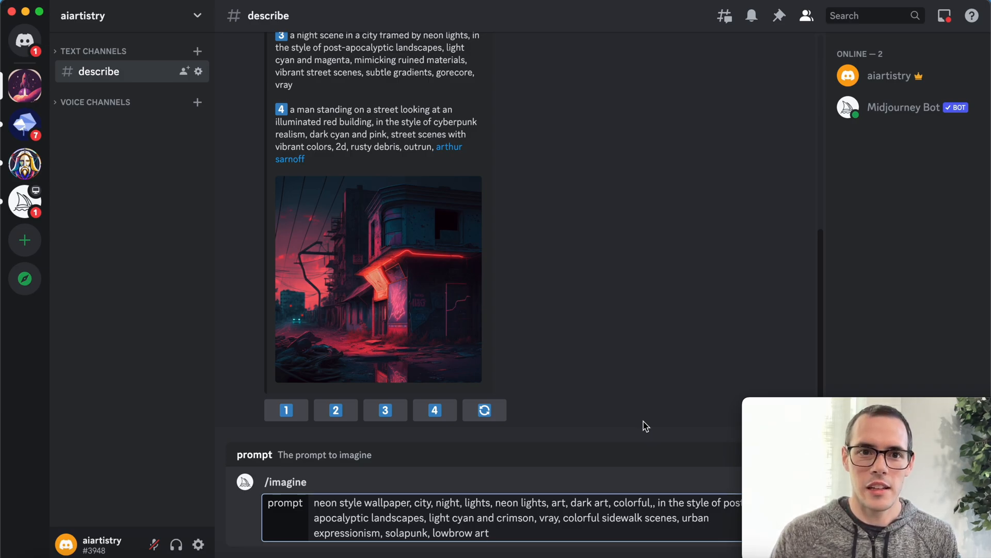
- Send the neon wallpaper prompt, view the resulting grid and upscale its first image (U1)
key("Return")
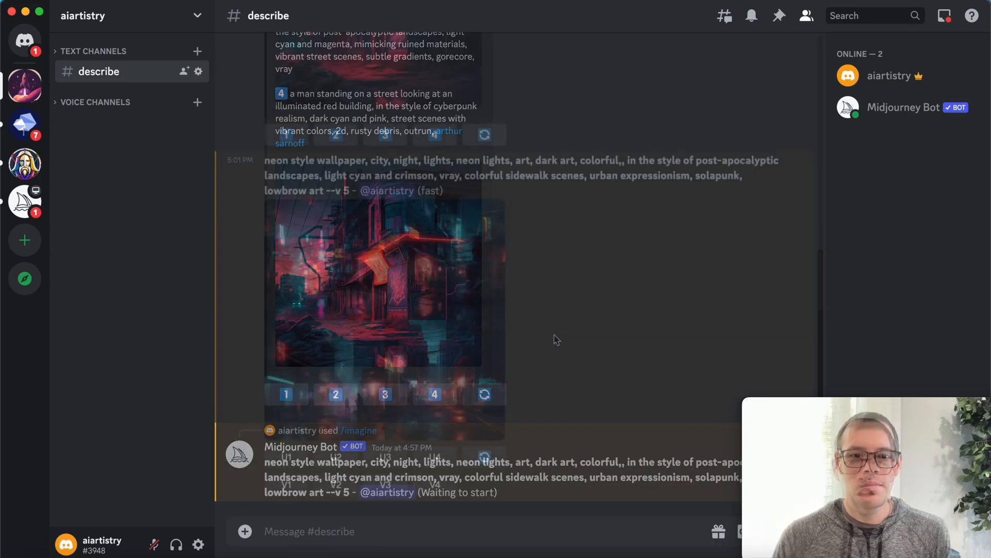
left_click(376, 285)
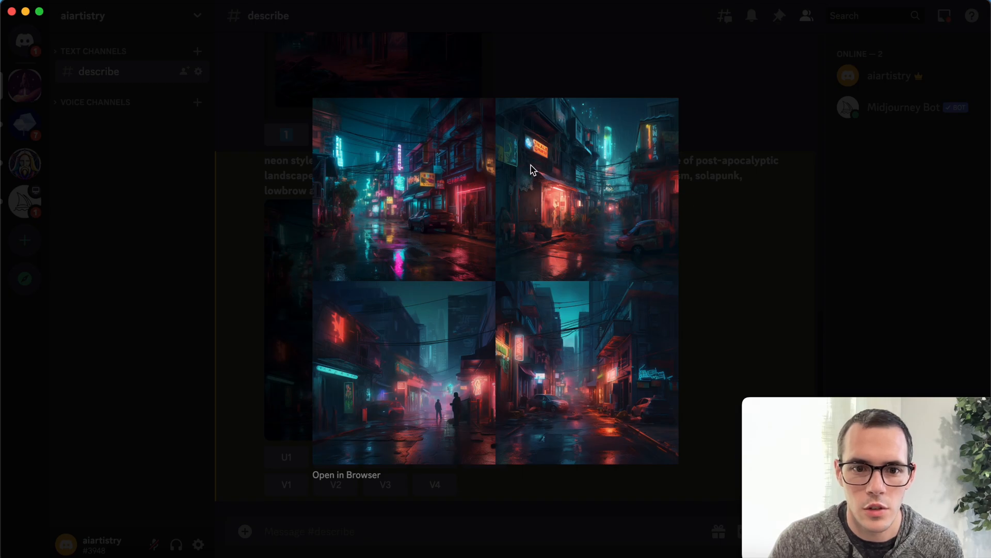
mouse_move(725, 325)
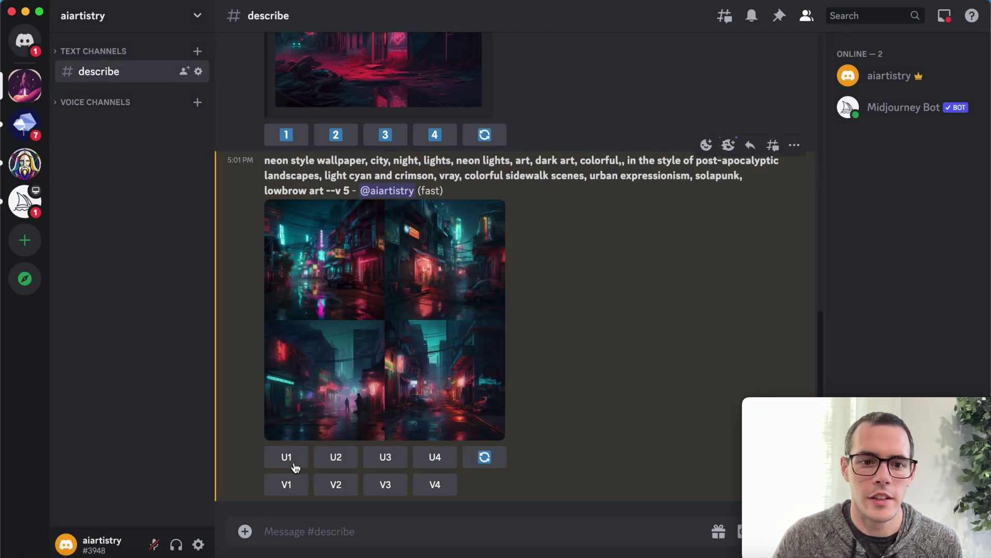
left_click(286, 456)
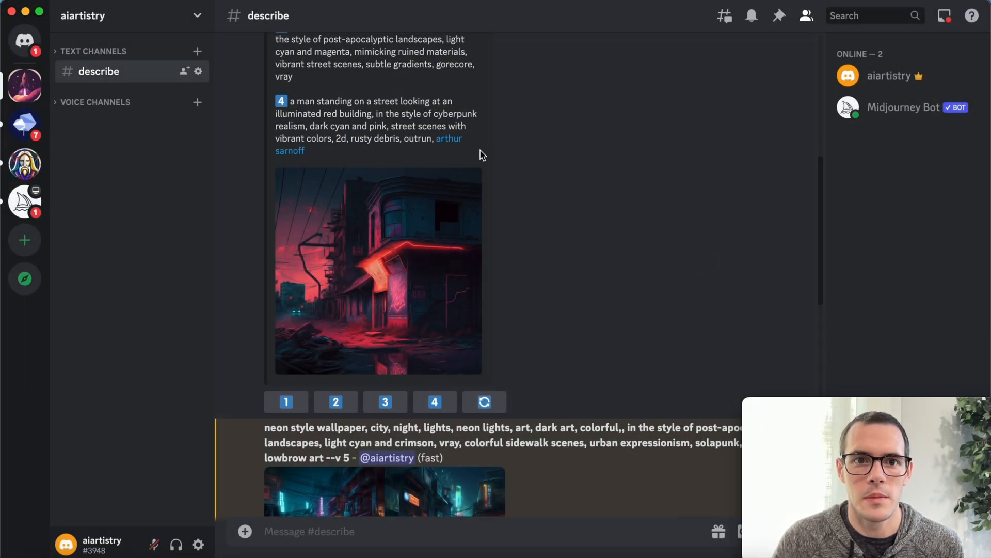
scroll("up", 3)
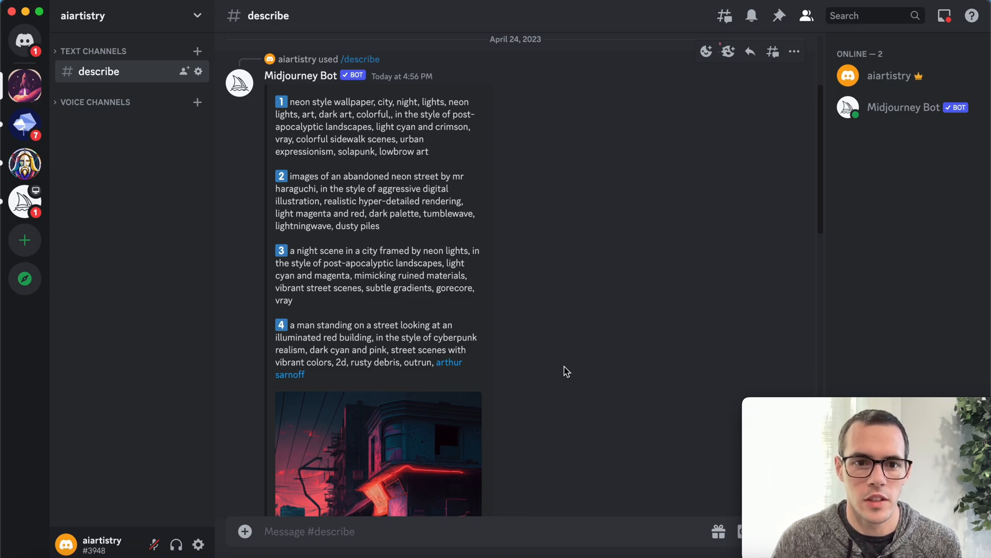
mouse_move(451, 386)
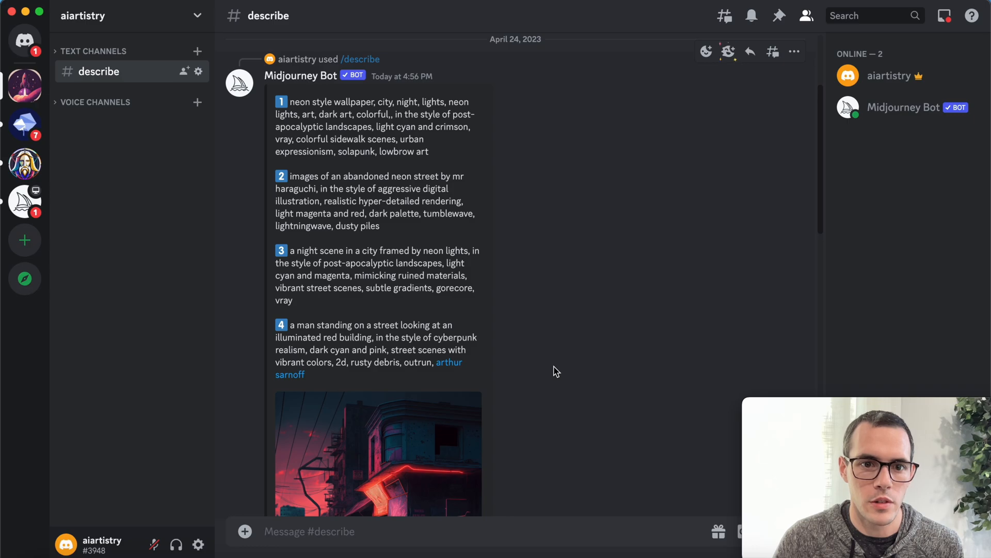
mouse_move(387, 235)
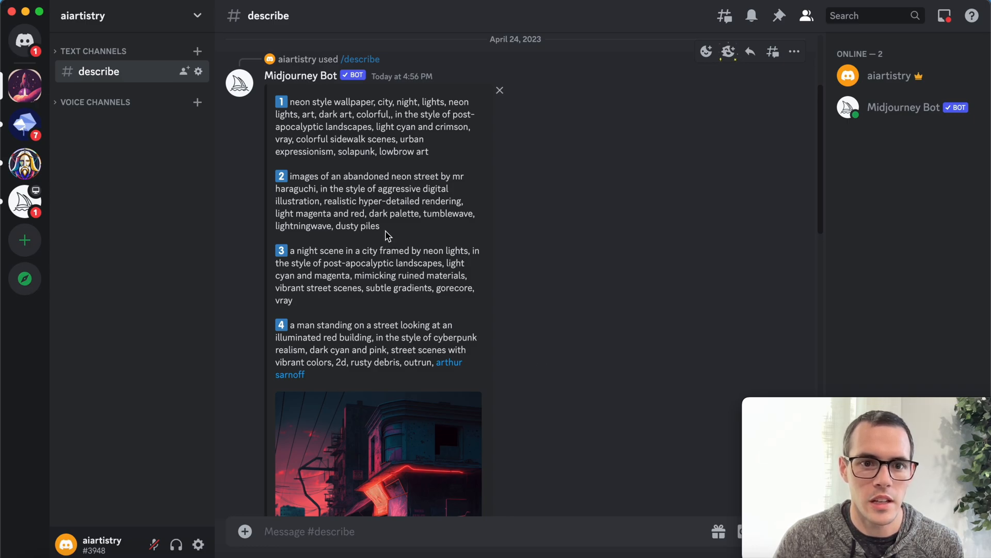
mouse_move(336, 300)
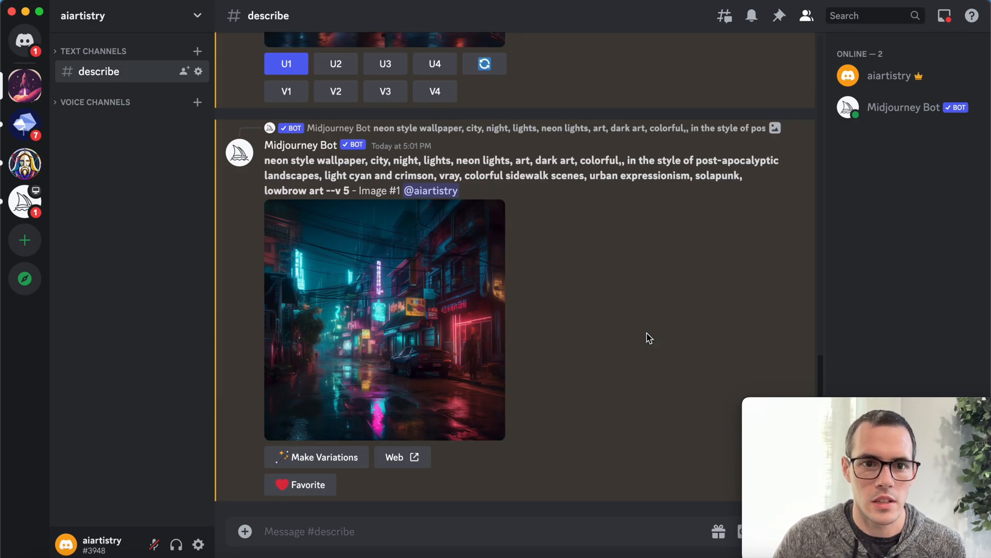
- Generate a grid from description 3 (night scene framed by neon lights) and view its upscaled first image
type("/im")
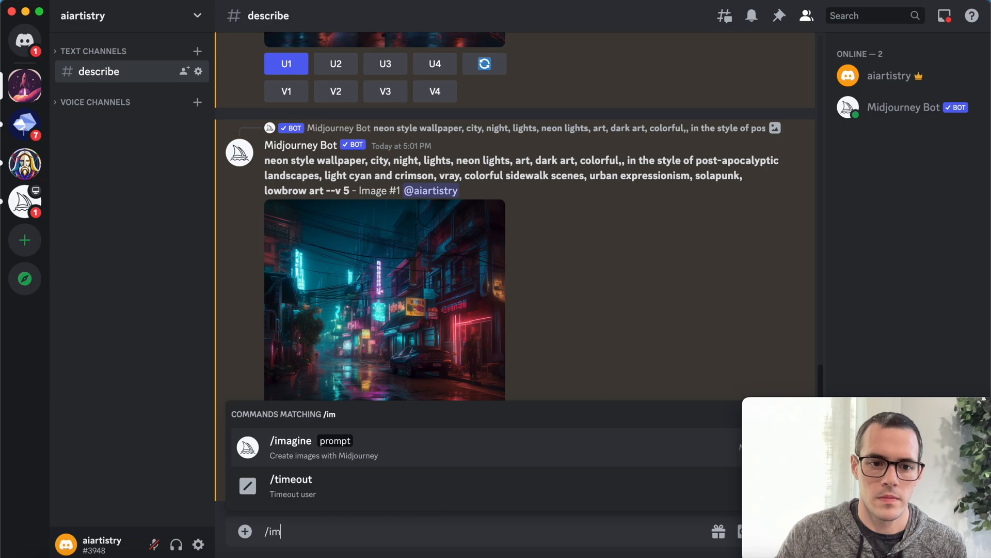
left_click(291, 441)
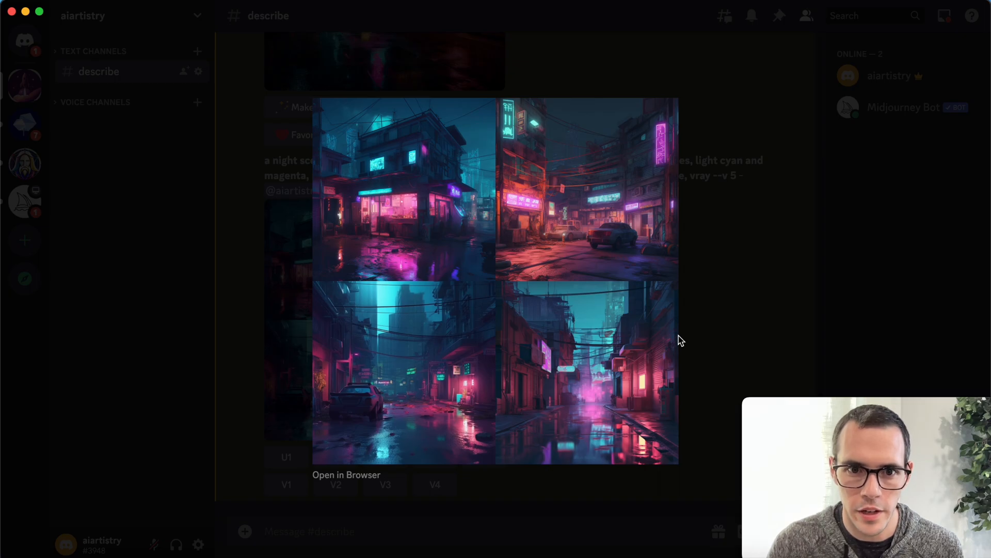
mouse_move(740, 323)
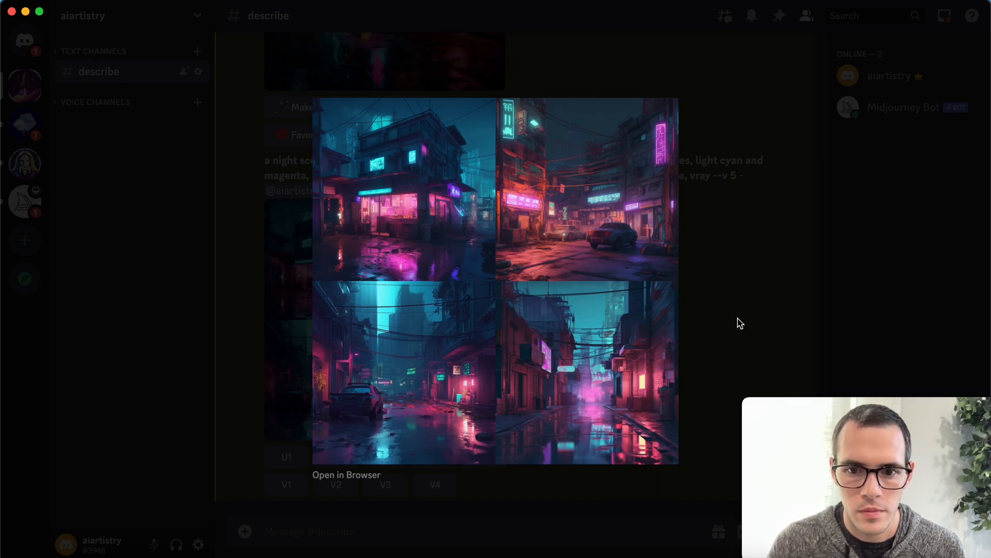
left_click(740, 323)
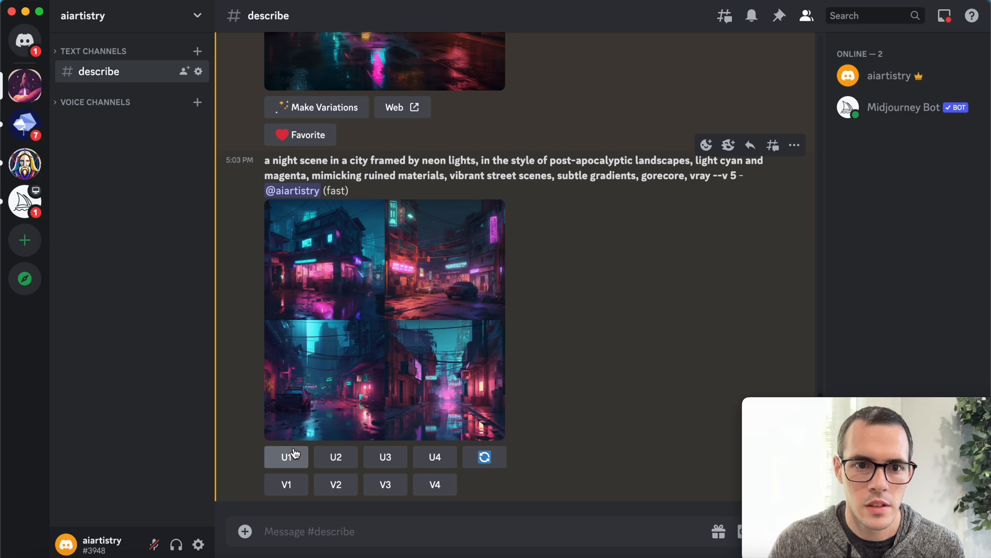
left_click(286, 456)
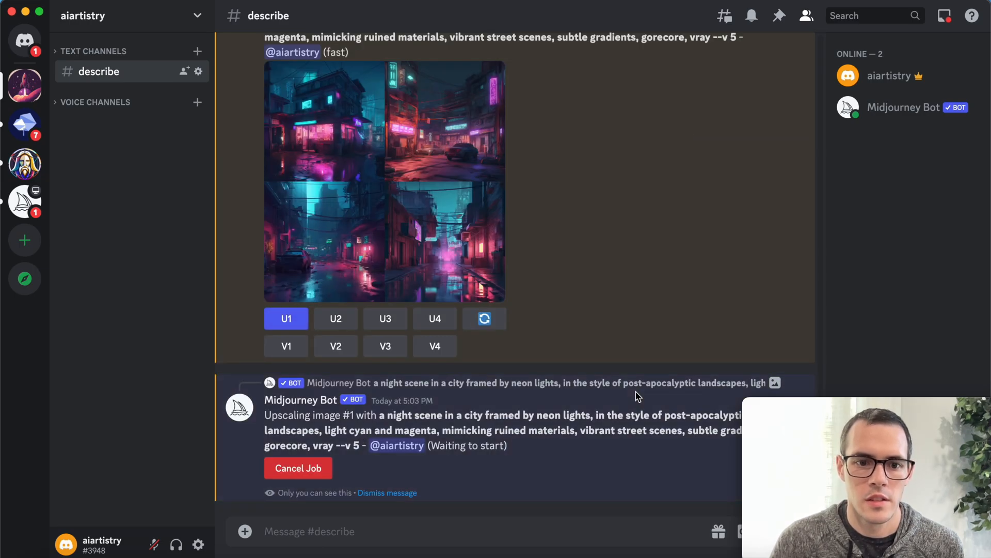
mouse_move(472, 194)
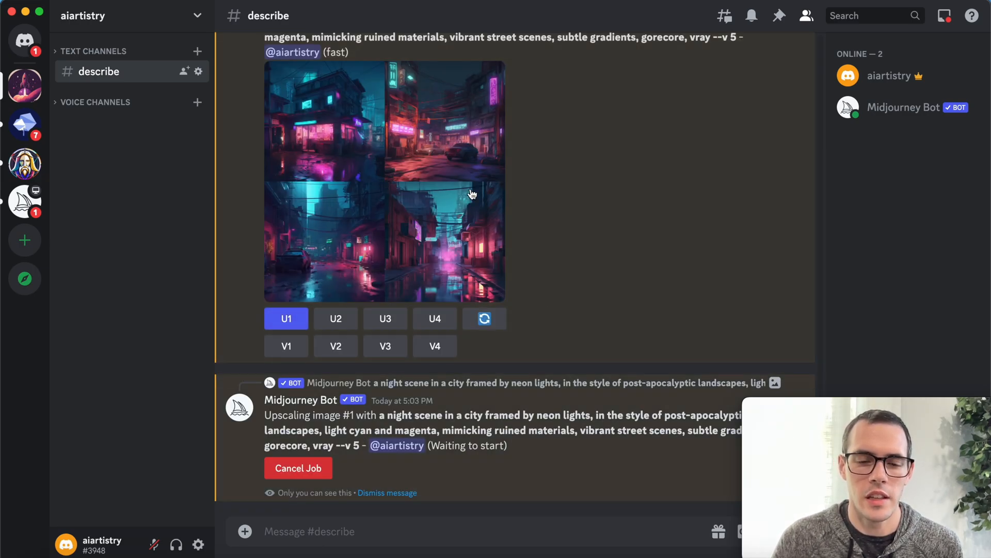
left_click(322, 123)
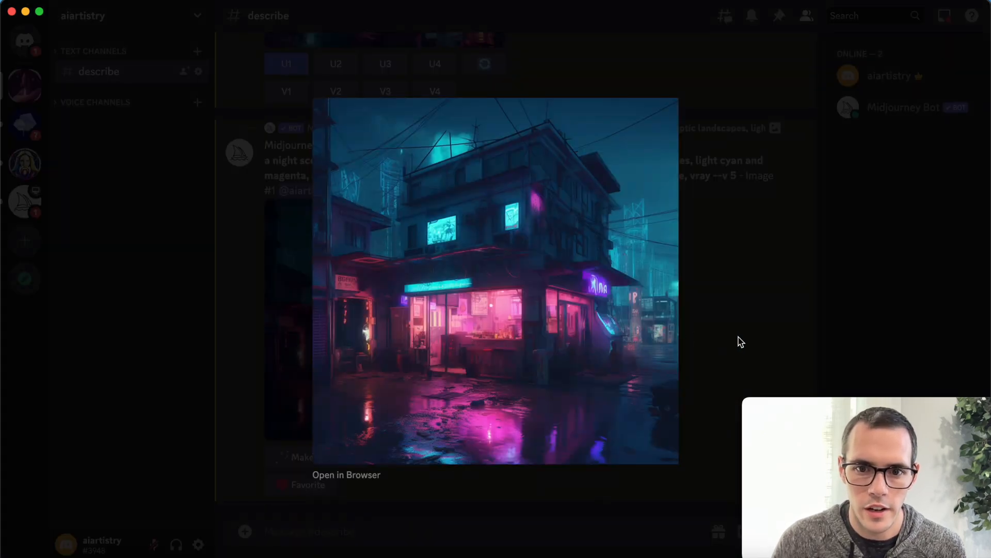
mouse_move(761, 307)
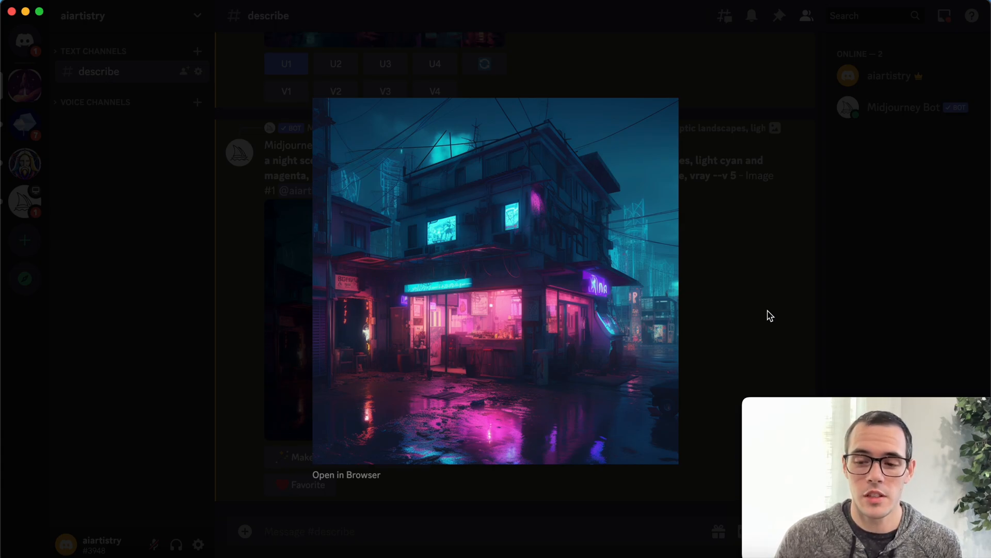
- Run /describe on the flat 2d green train PNG to get four suggested prompts
type("/")
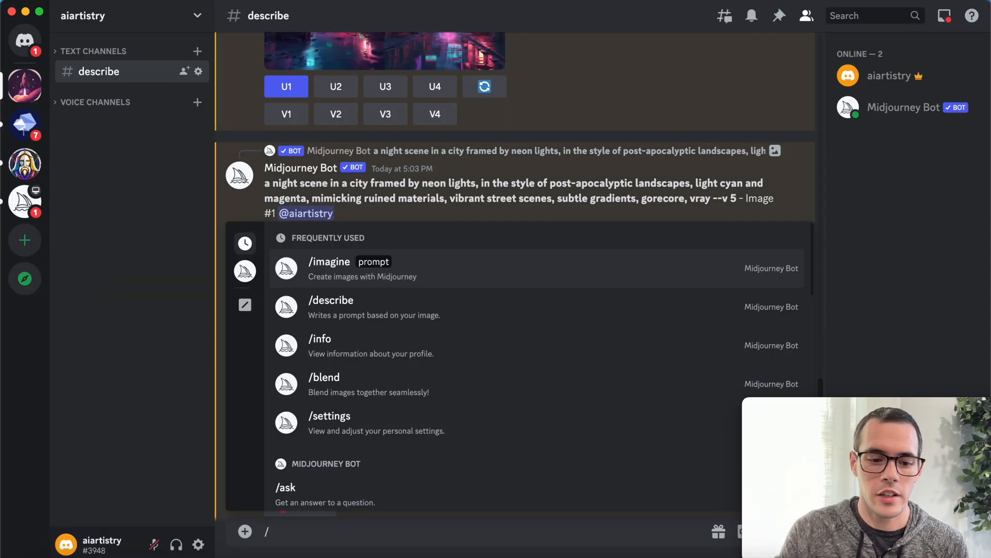
type("des")
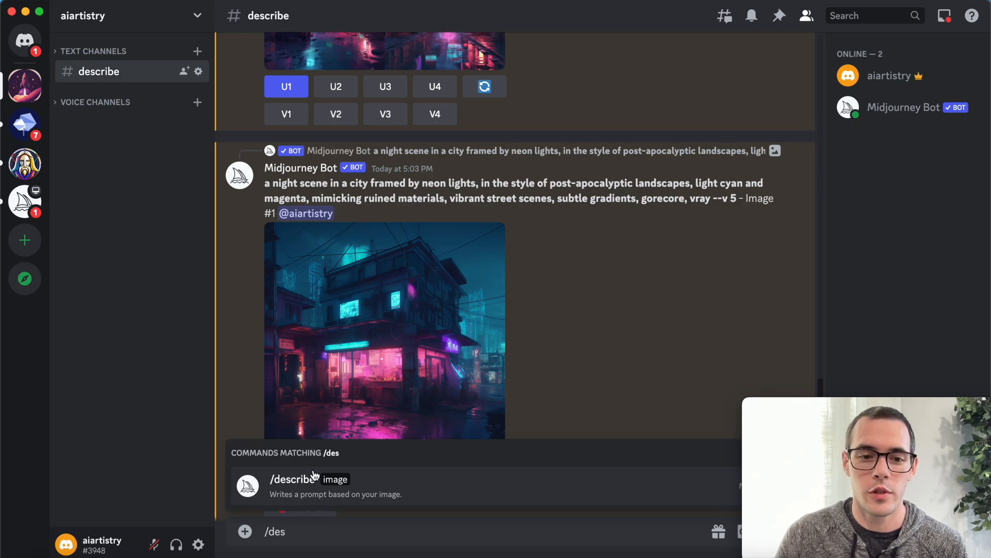
left_click(309, 478)
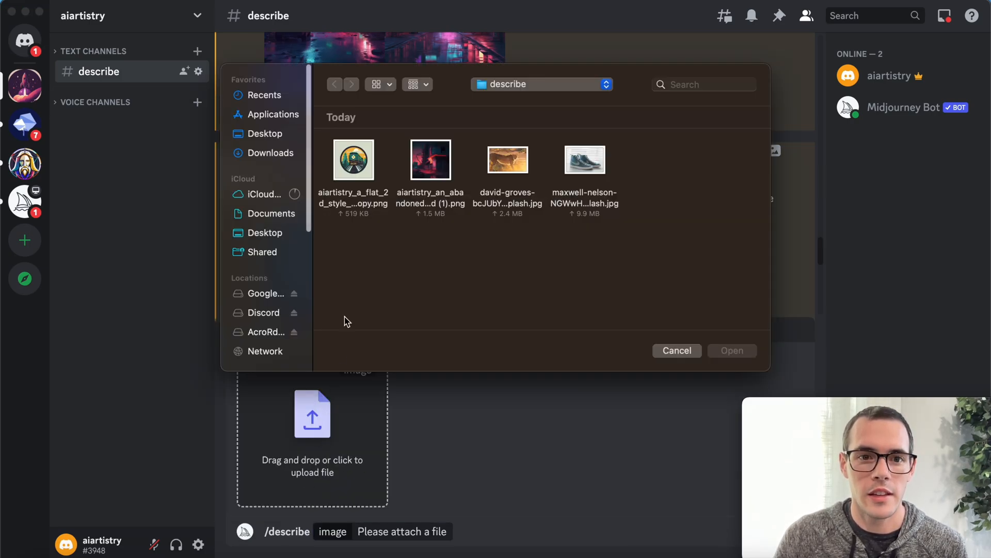
left_click(353, 159)
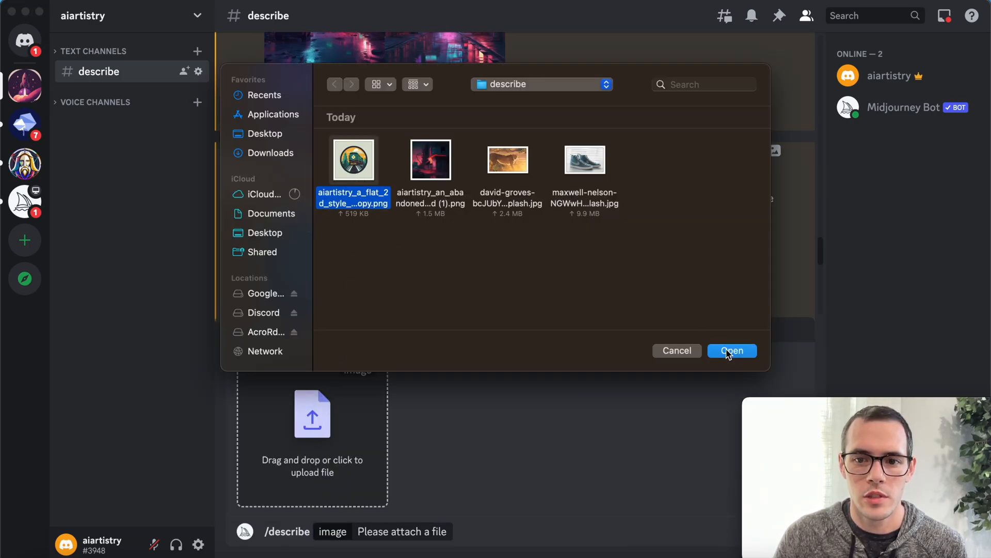
left_click(731, 350)
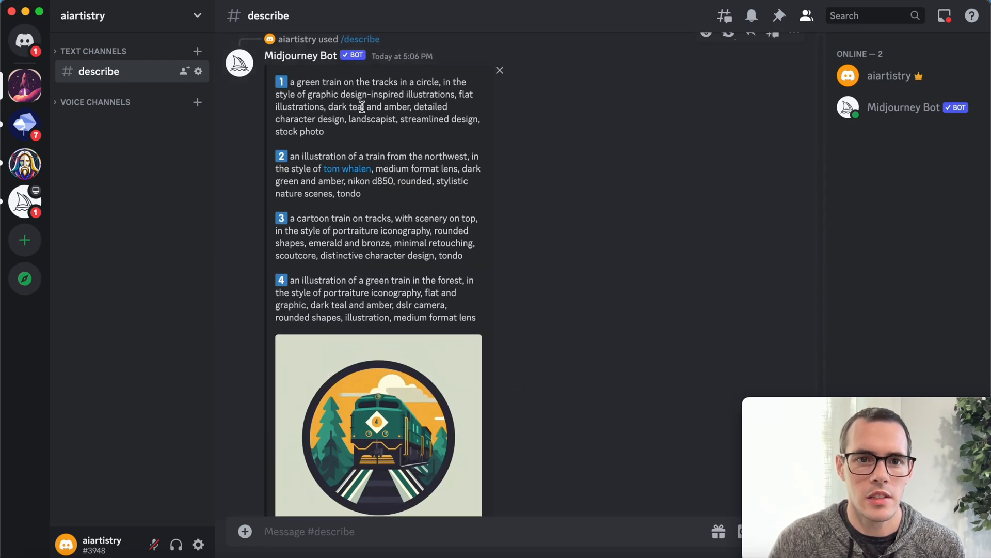
mouse_move(372, 133)
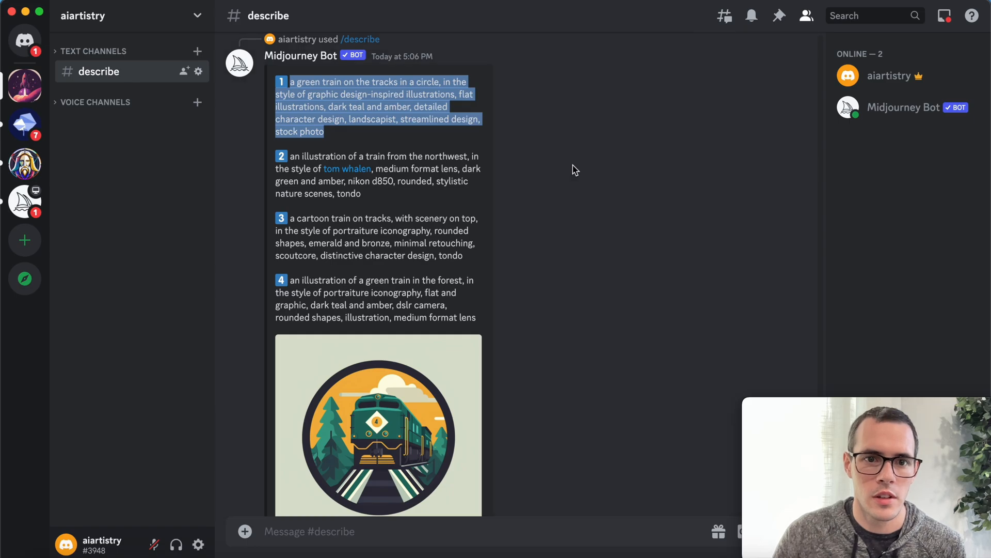
- Generate a grid of circular green-train illustrations from prompt 1 and preview it enlarged
scroll("down", 3)
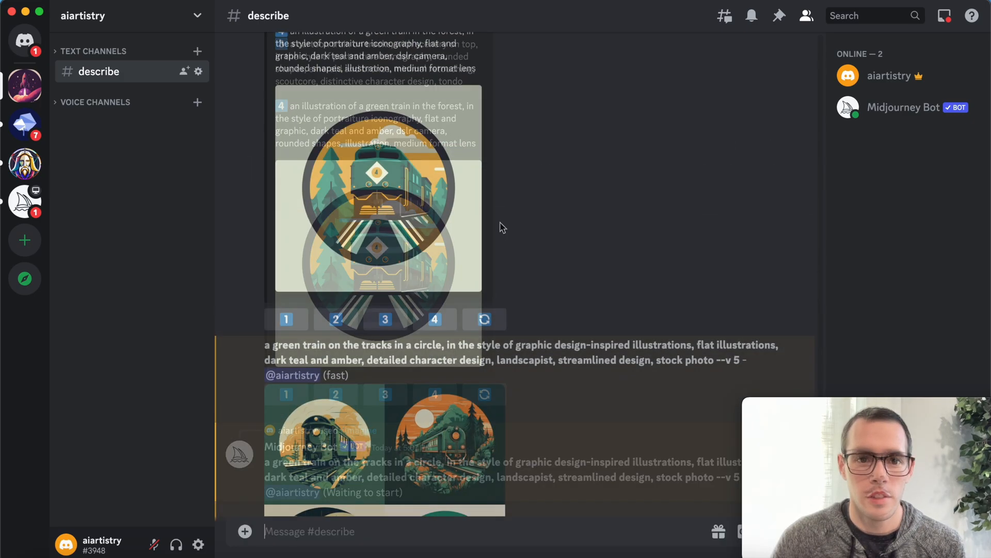
scroll("down", 3)
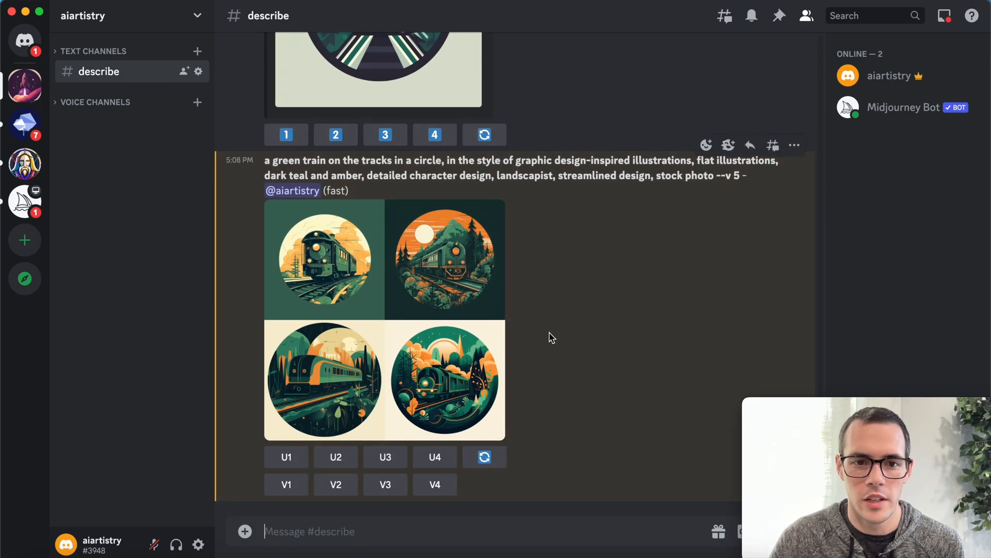
left_click(385, 316)
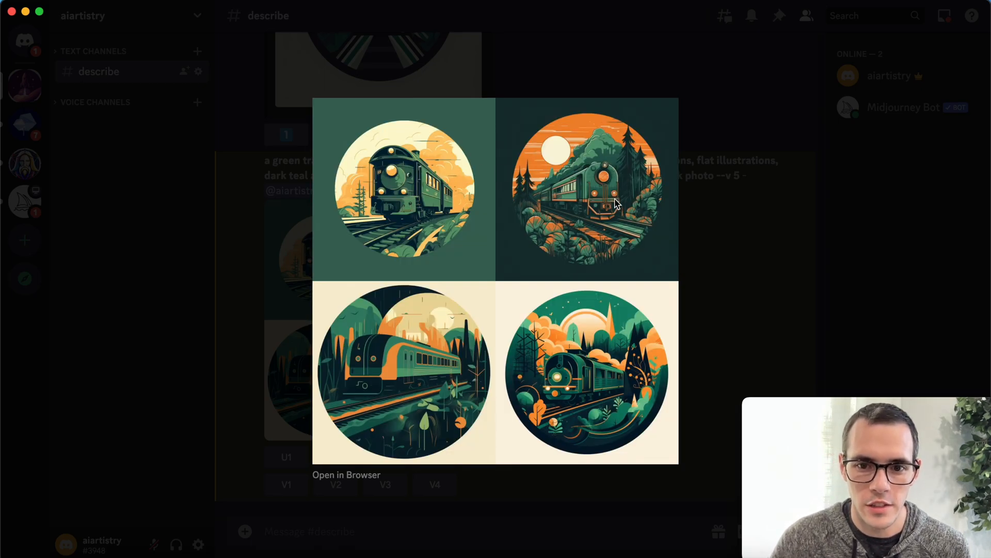
mouse_move(626, 318)
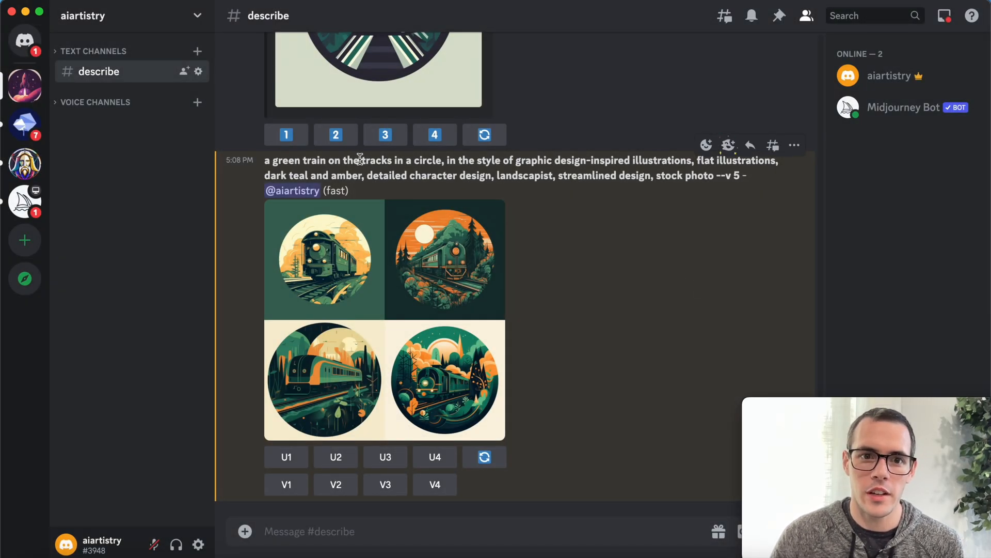
mouse_move(369, 187)
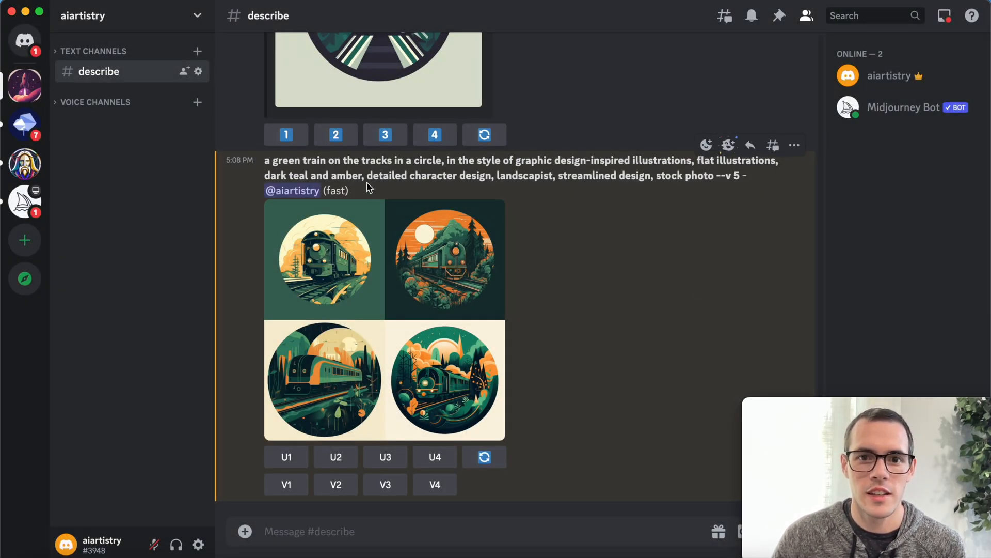
scroll("up", 3)
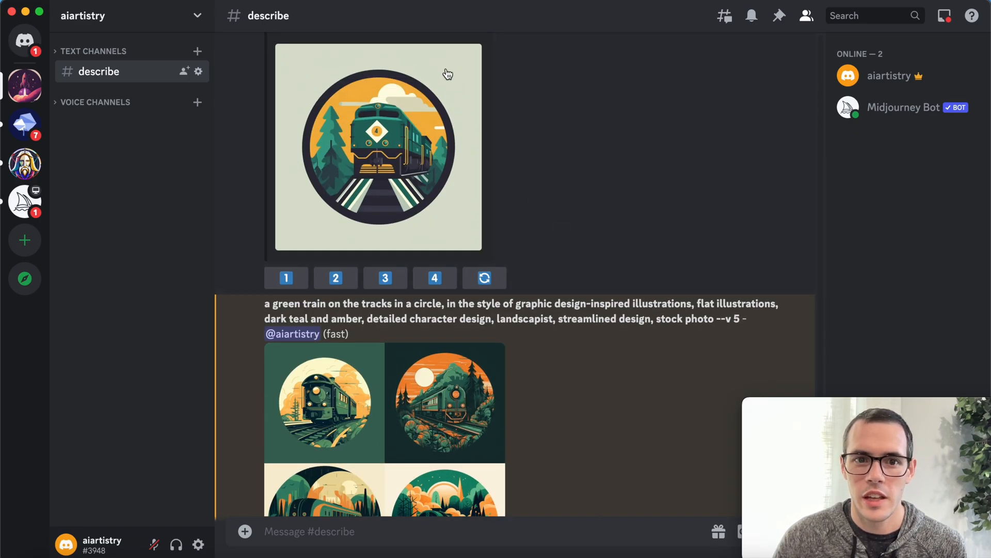
scroll("down", 3)
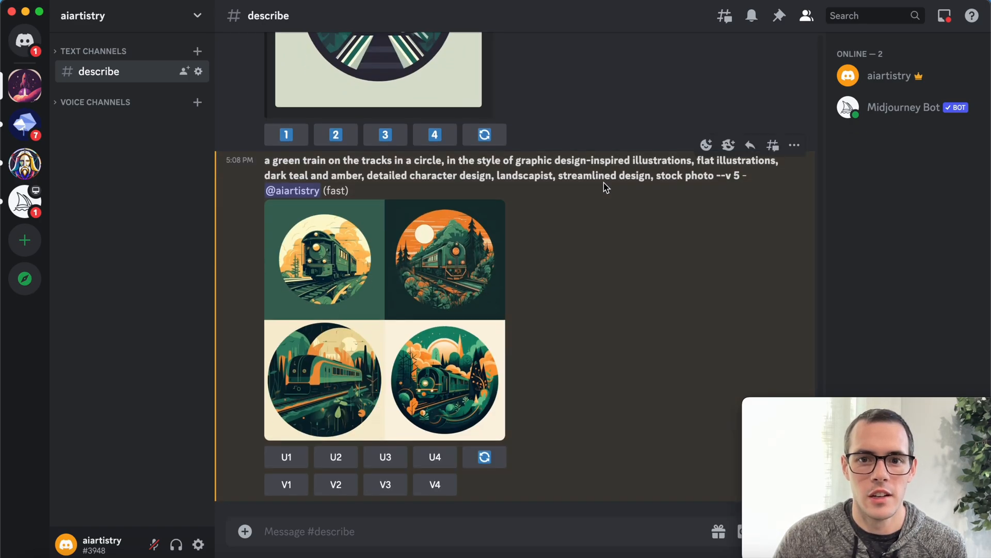
mouse_move(620, 285)
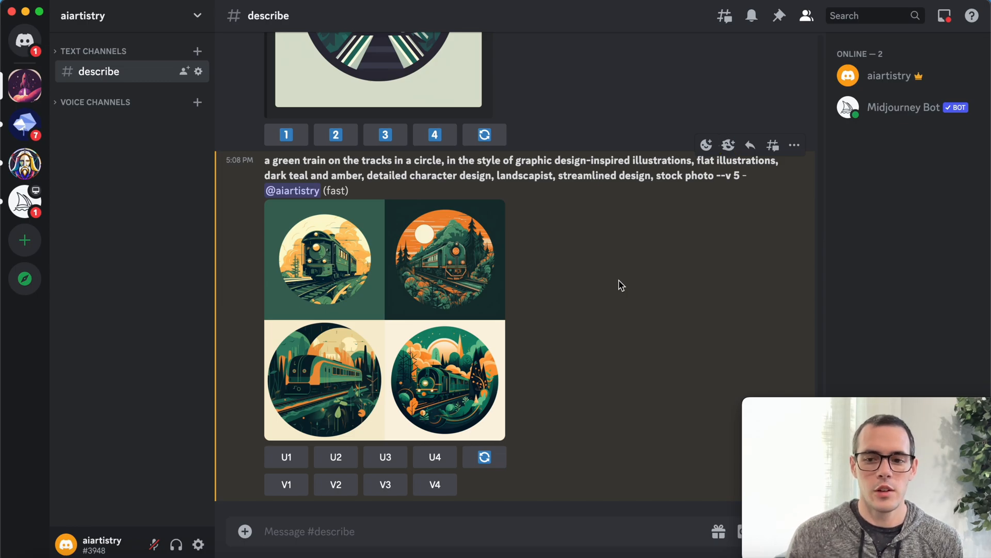
mouse_move(508, 527)
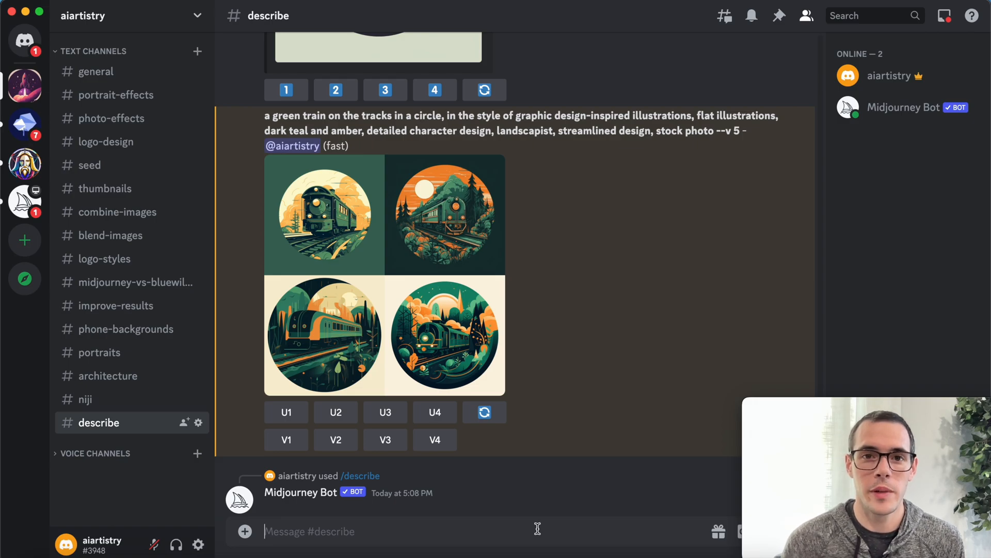
type("/")
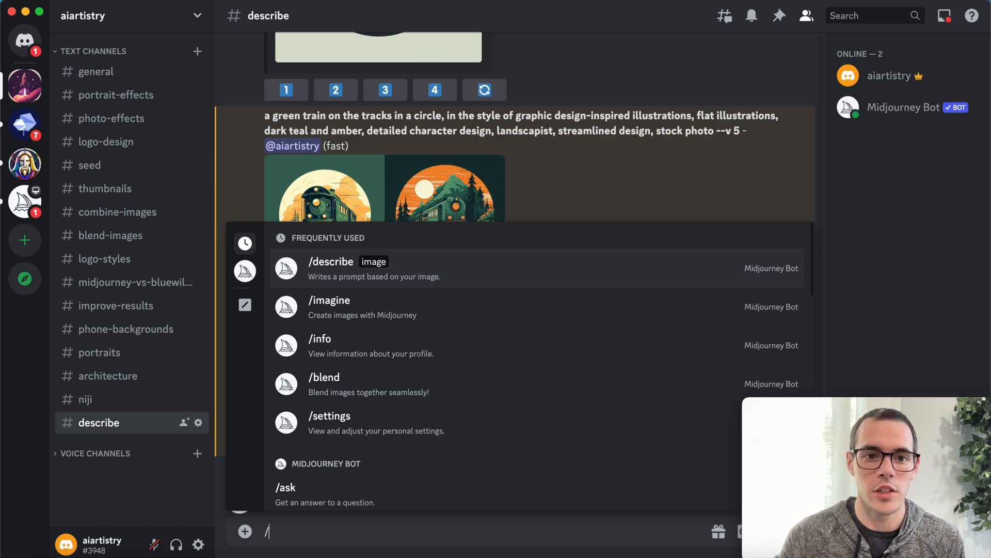
- Run /describe with the cheetah-in-golden-grass photo attached and send it
left_click(330, 261)
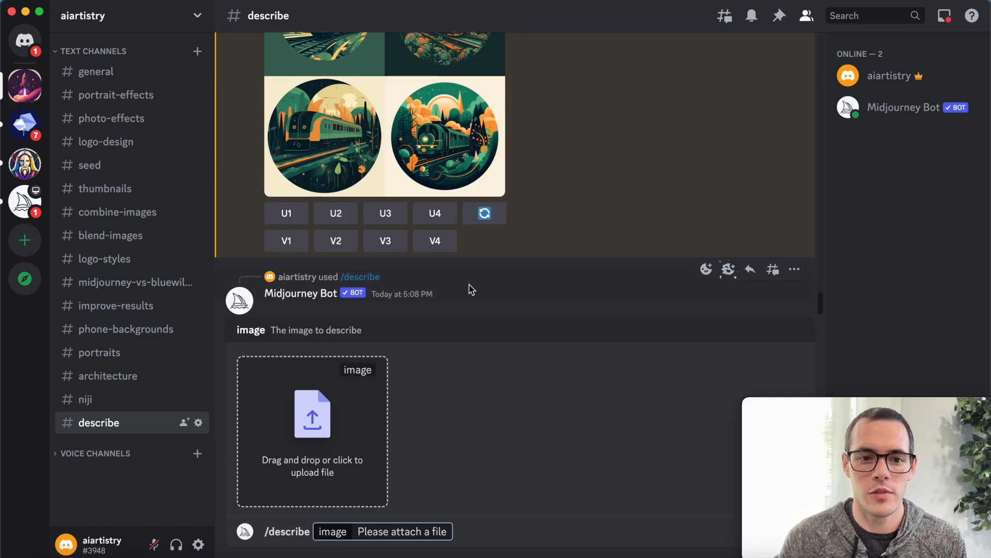
left_click(311, 430)
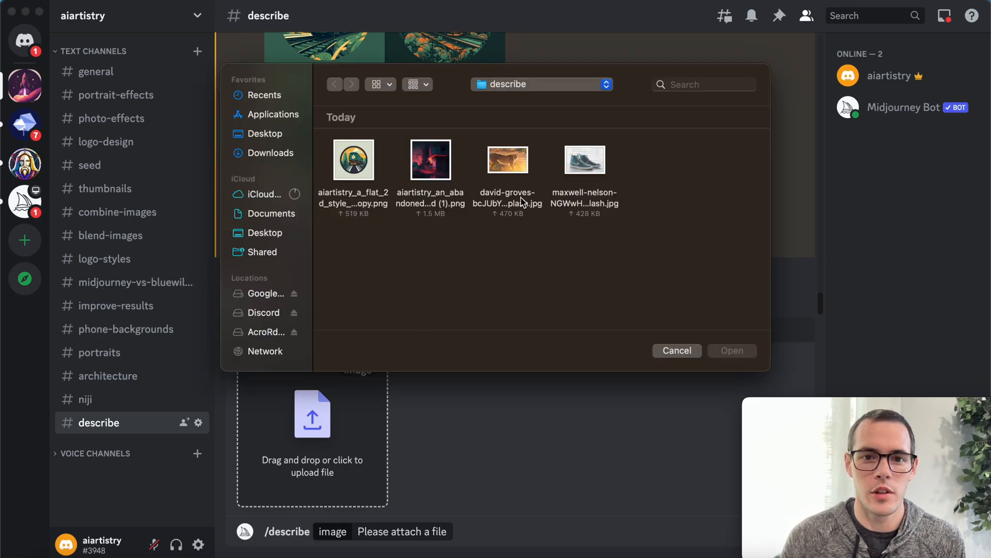
left_click(508, 159)
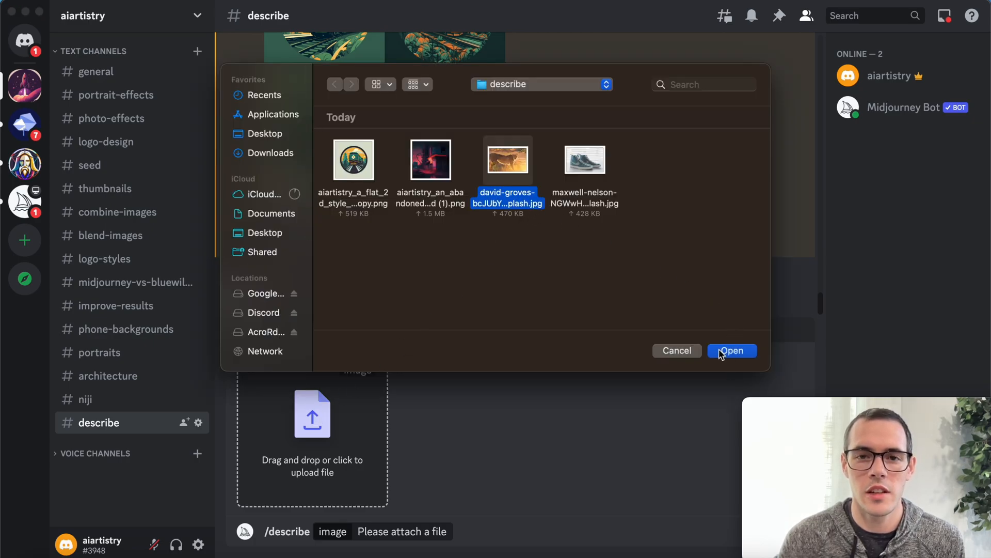
left_click(732, 351)
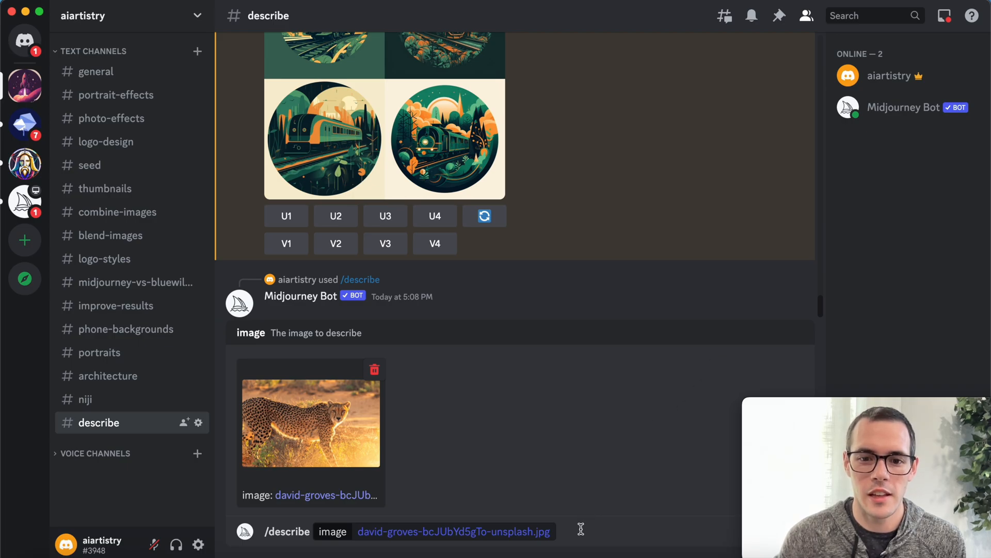
key("Return")
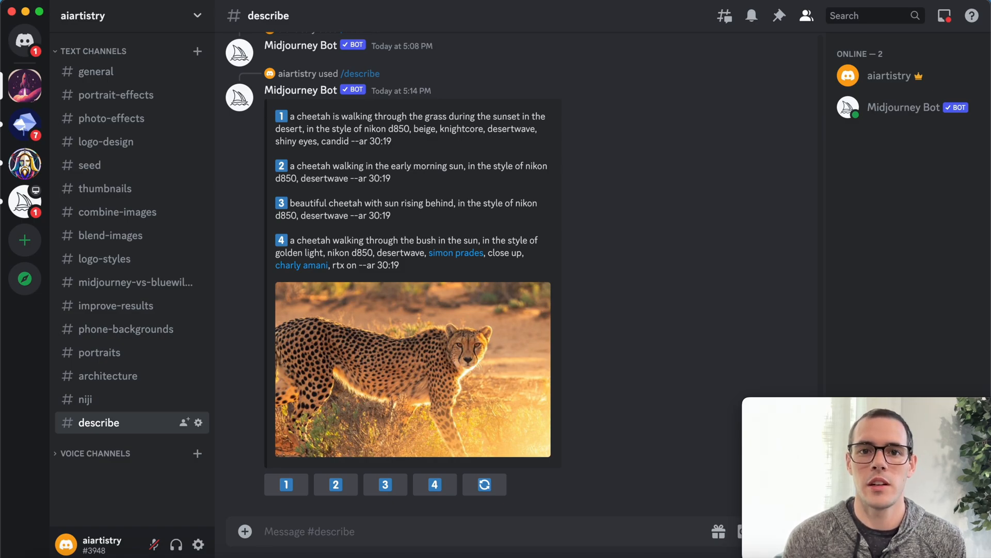
mouse_move(489, 327)
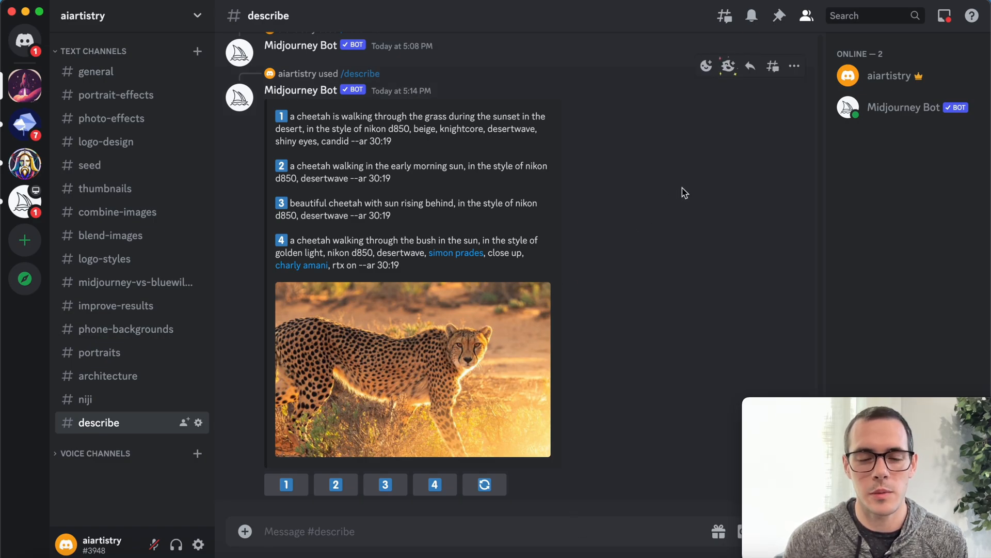
mouse_move(637, 186)
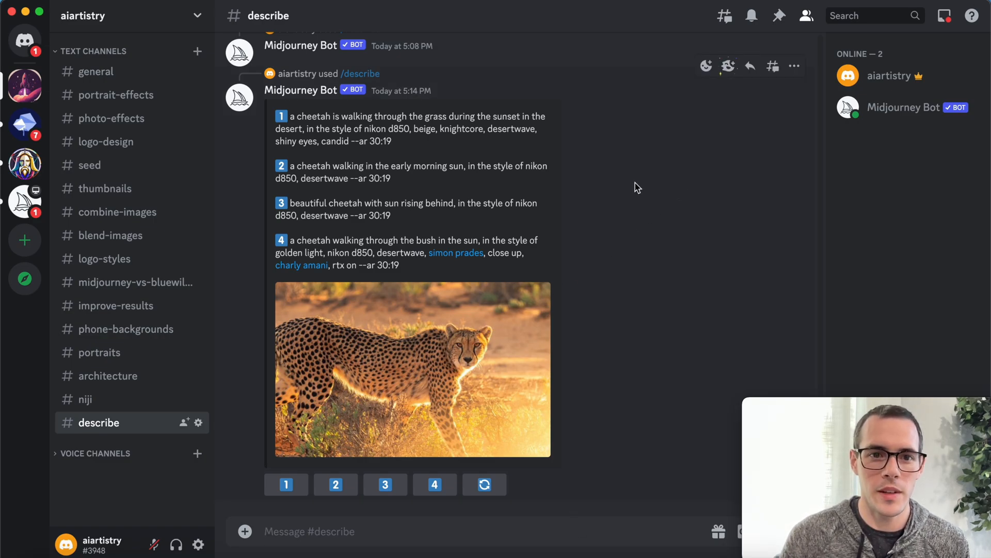
mouse_move(468, 350)
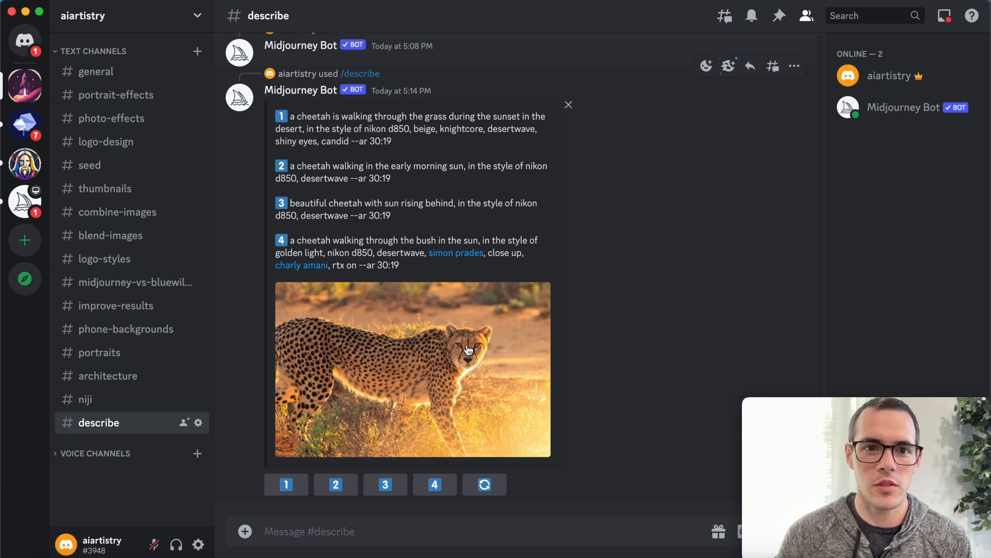
mouse_move(402, 140)
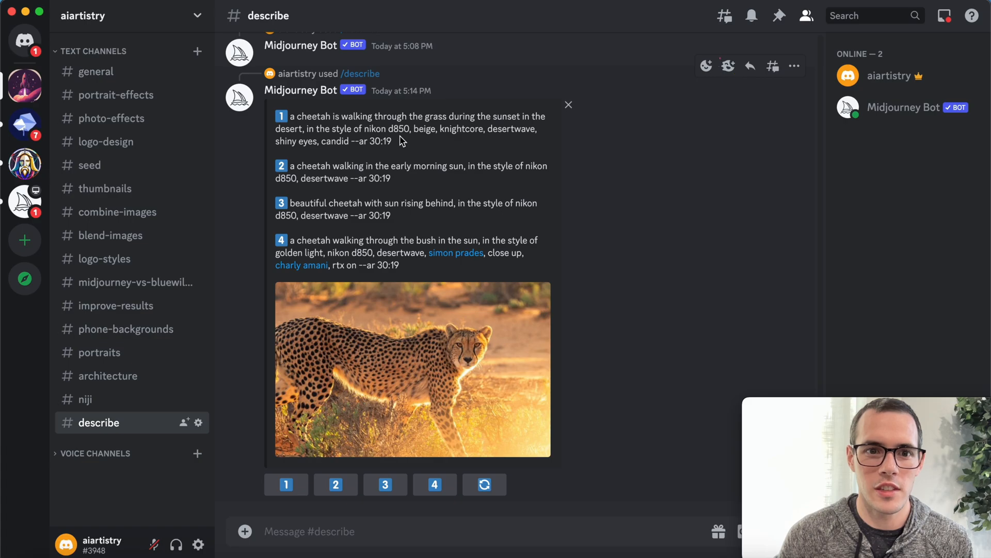
mouse_move(388, 134)
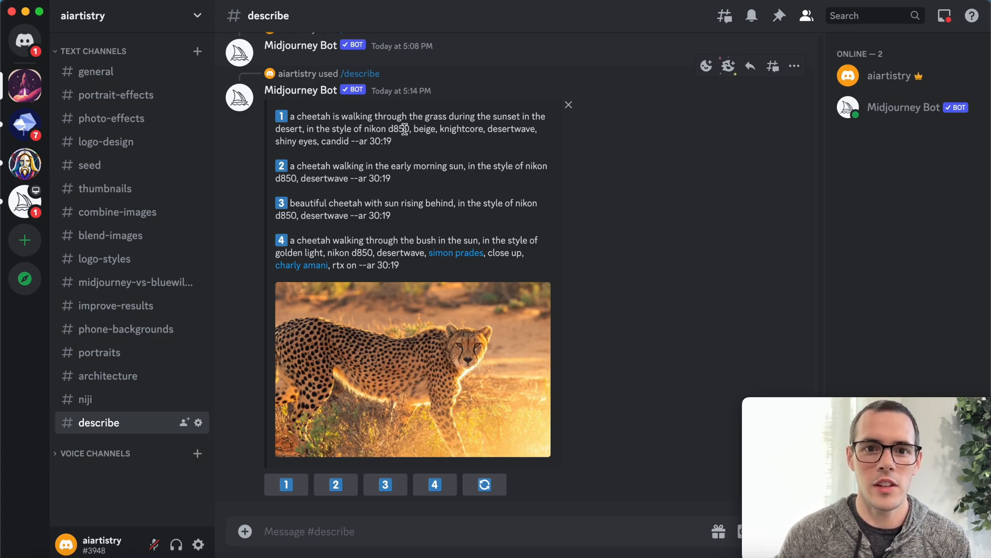
mouse_move(399, 144)
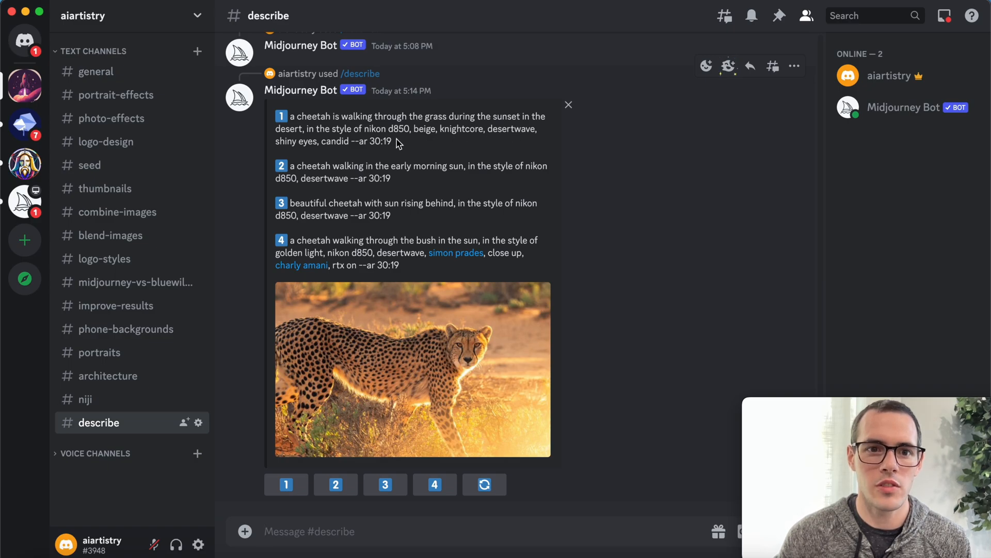
mouse_move(380, 141)
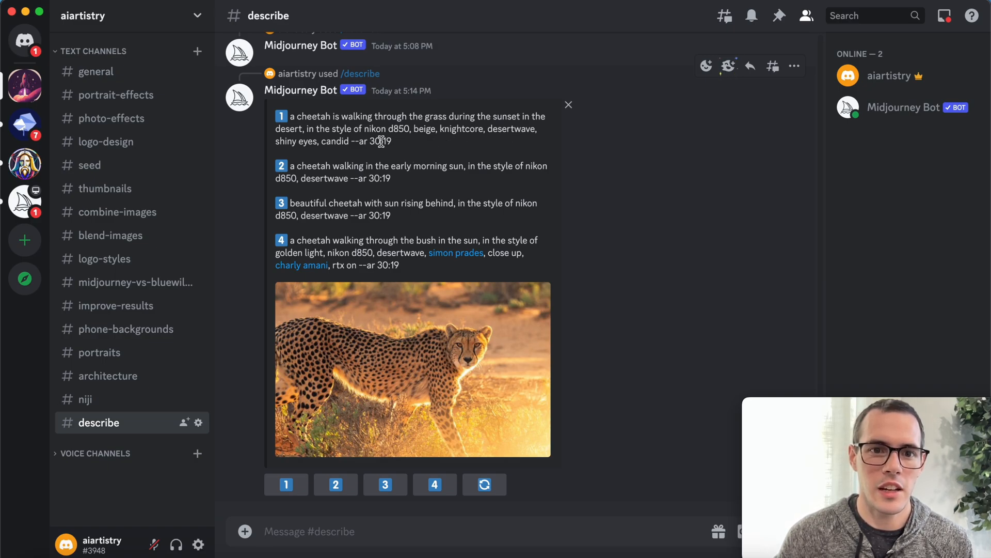
mouse_move(404, 149)
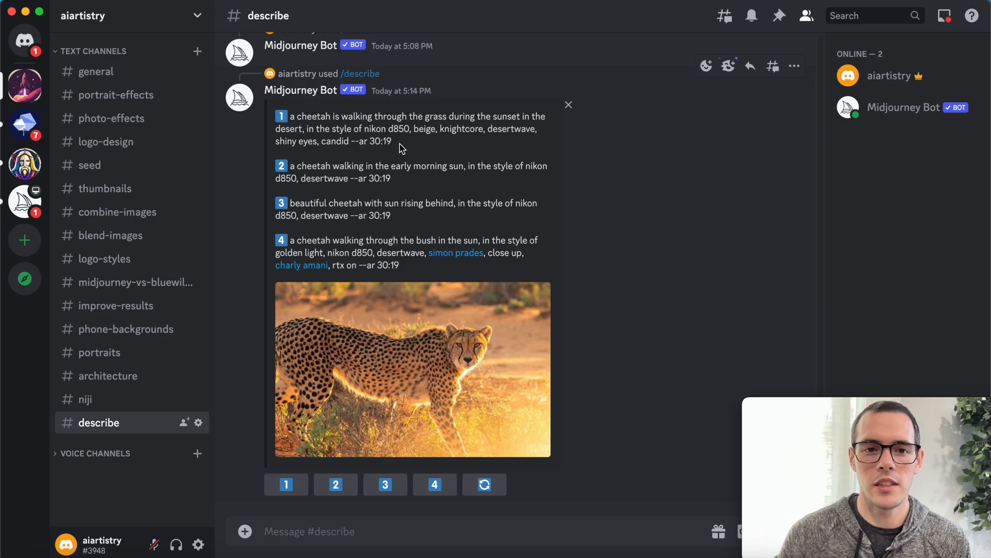
mouse_move(392, 342)
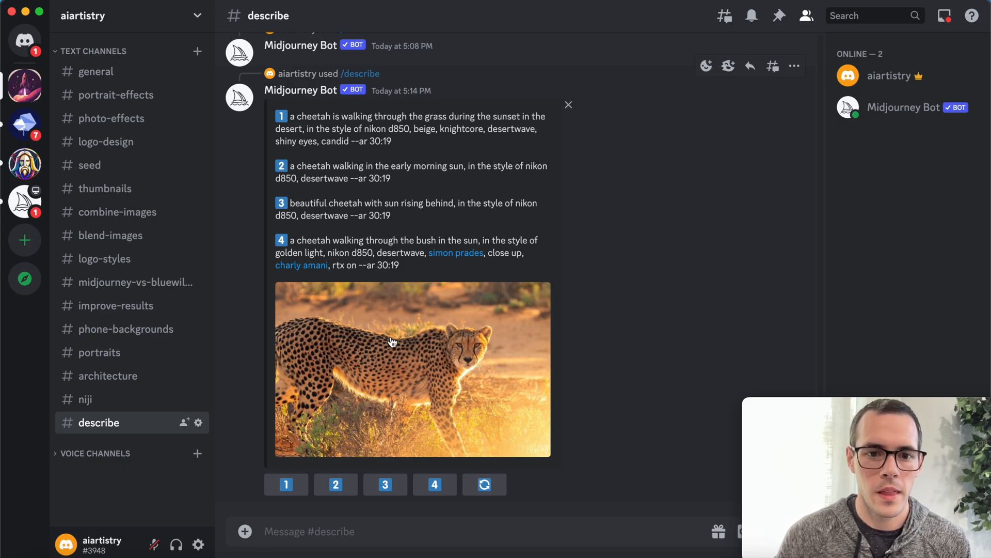
- Send cheetah prompt 1 with /imagine and upscale the grid's third image (U3)
left_click(413, 370)
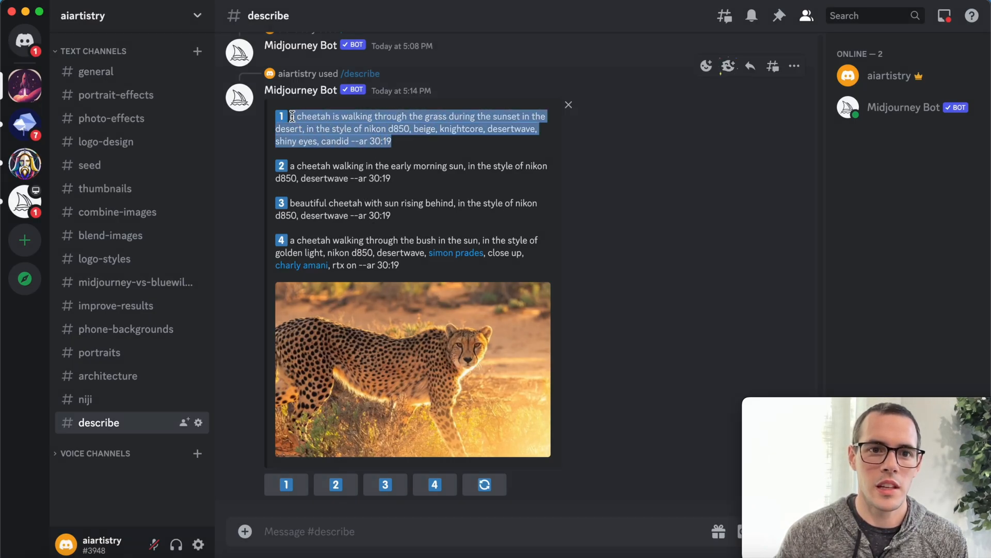
left_click(327, 531)
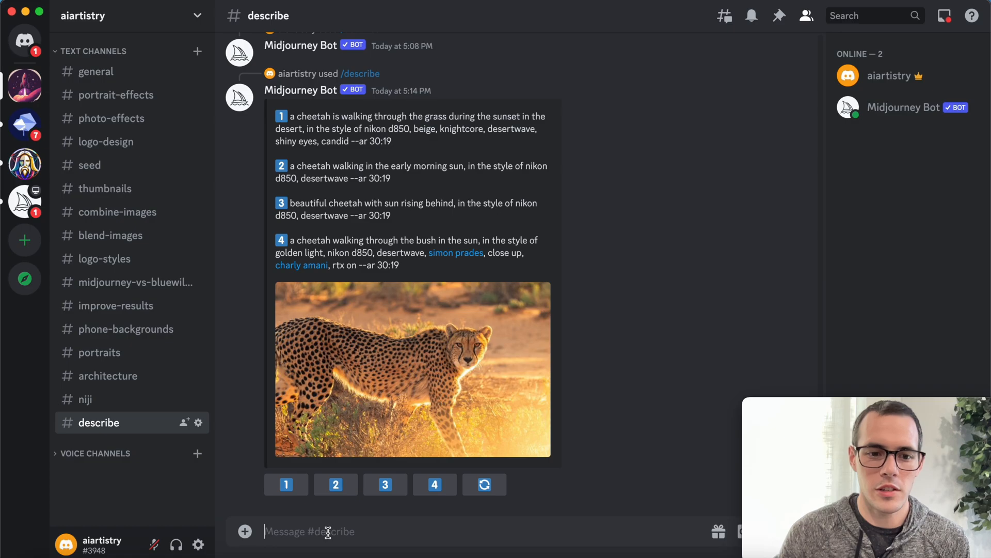
type("/im")
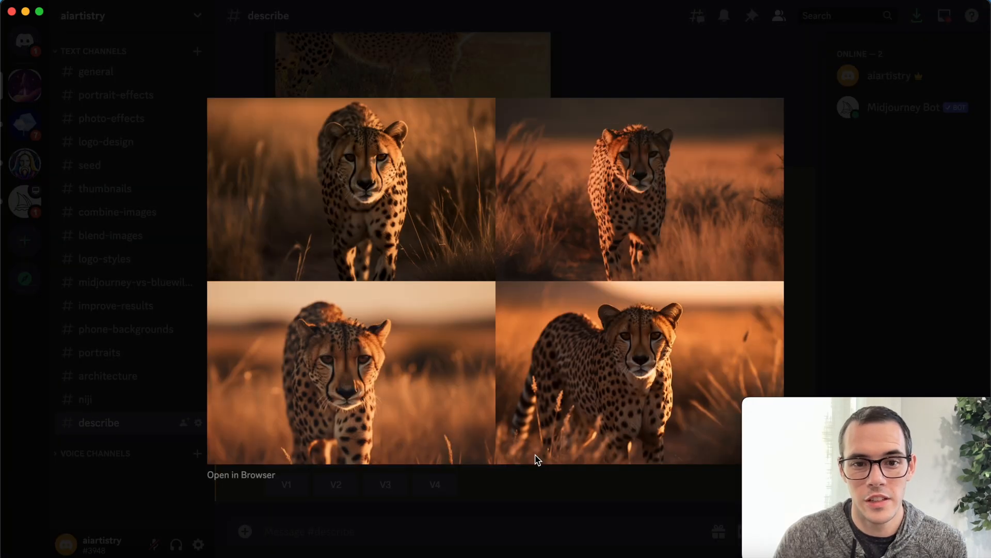
mouse_move(562, 518)
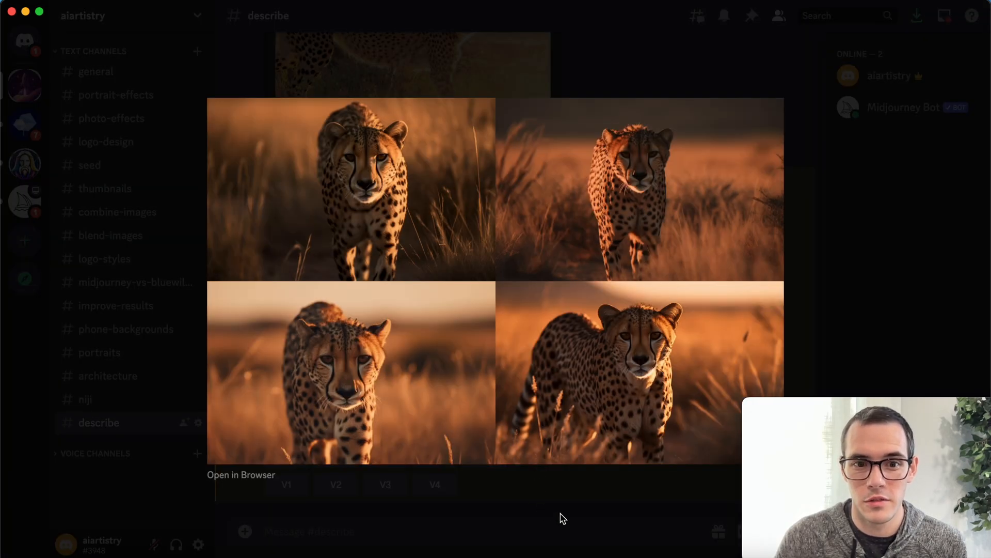
mouse_move(549, 505)
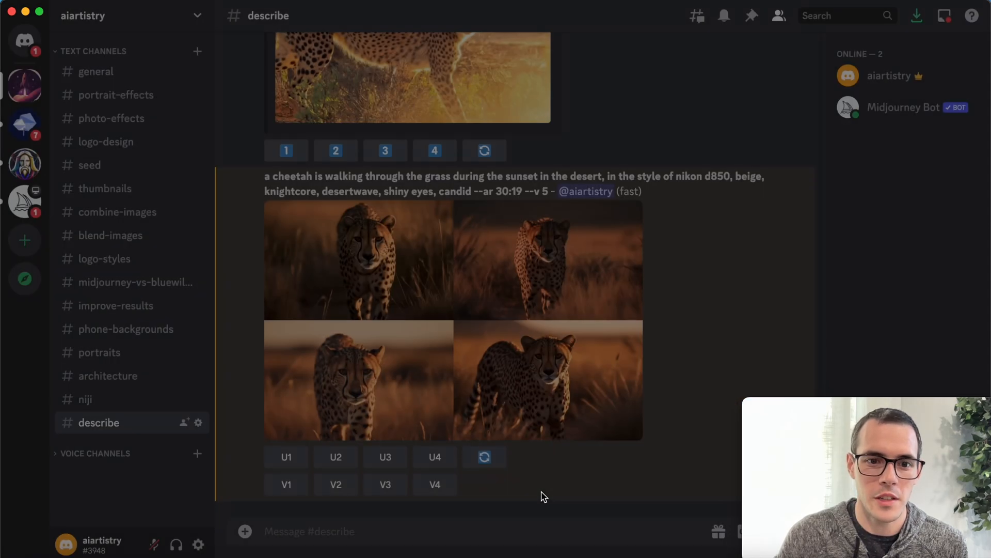
left_click(385, 456)
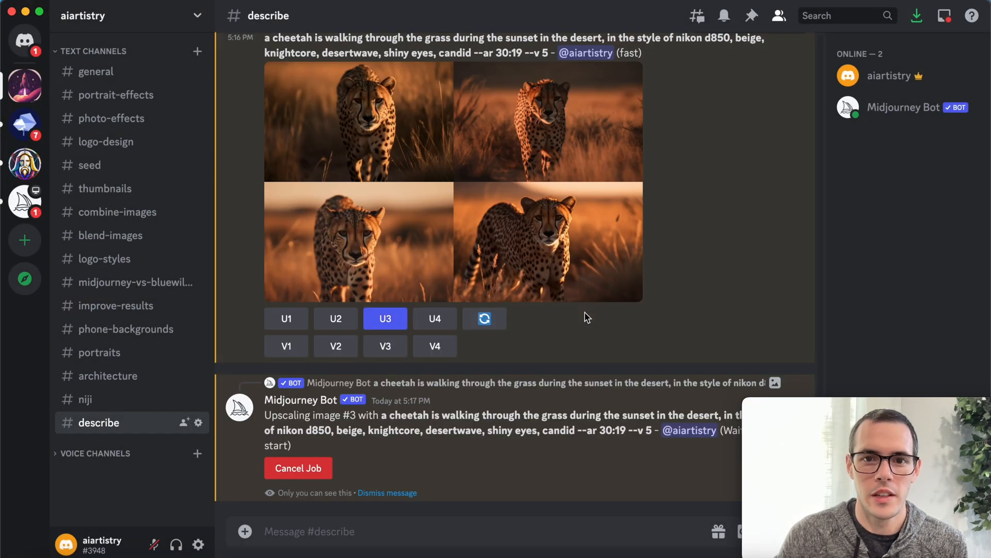
- Jump to the newly upscaled cheetah and view it at full size
scroll("up", 3)
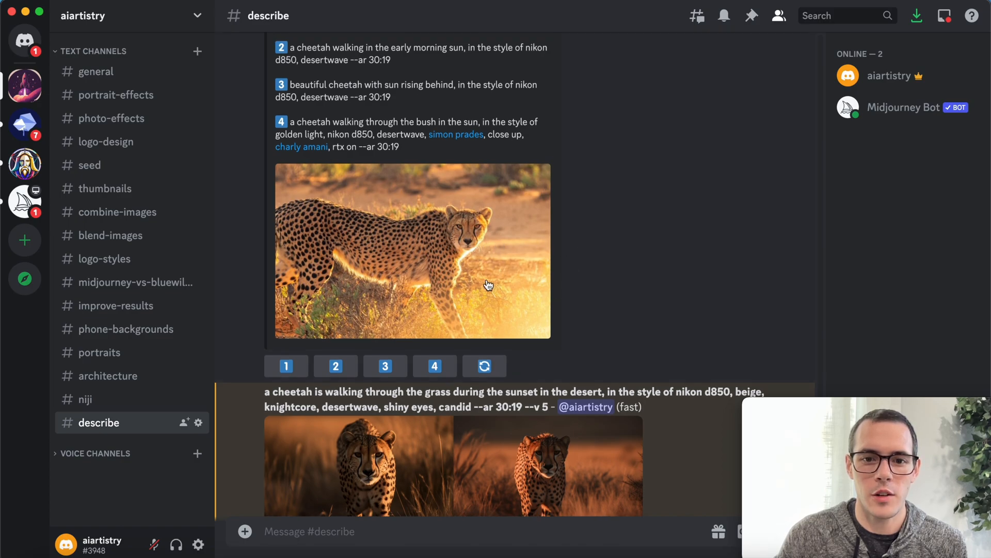
mouse_move(584, 359)
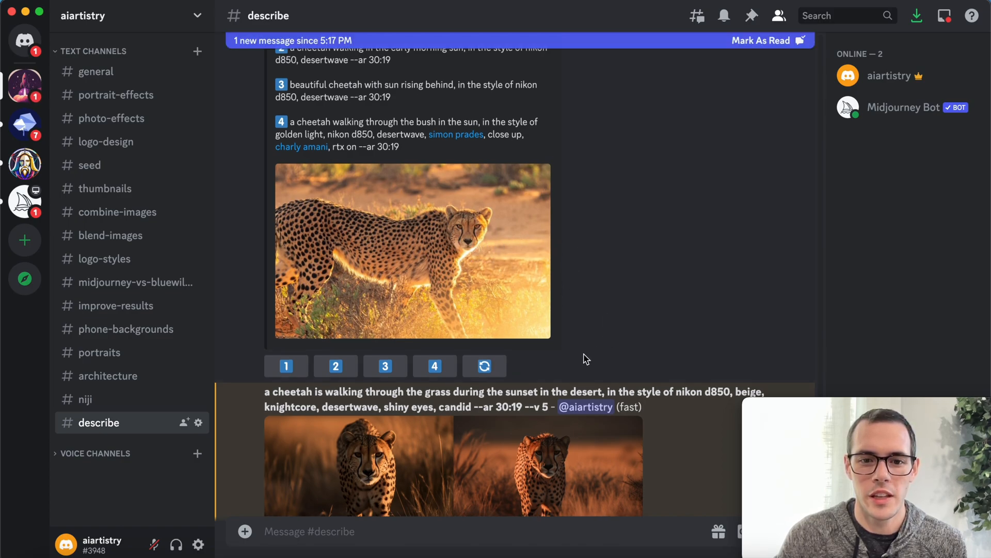
mouse_move(306, 432)
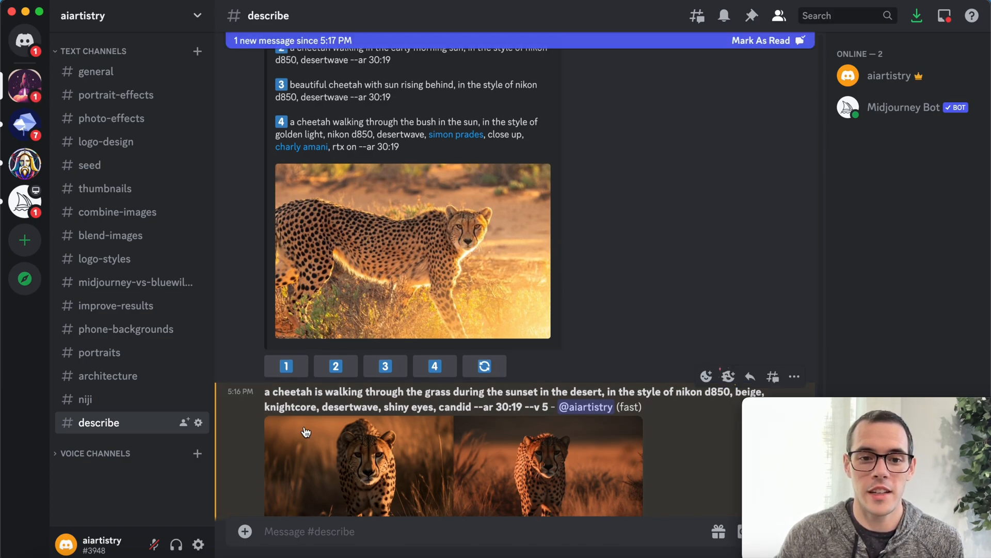
mouse_move(470, 311)
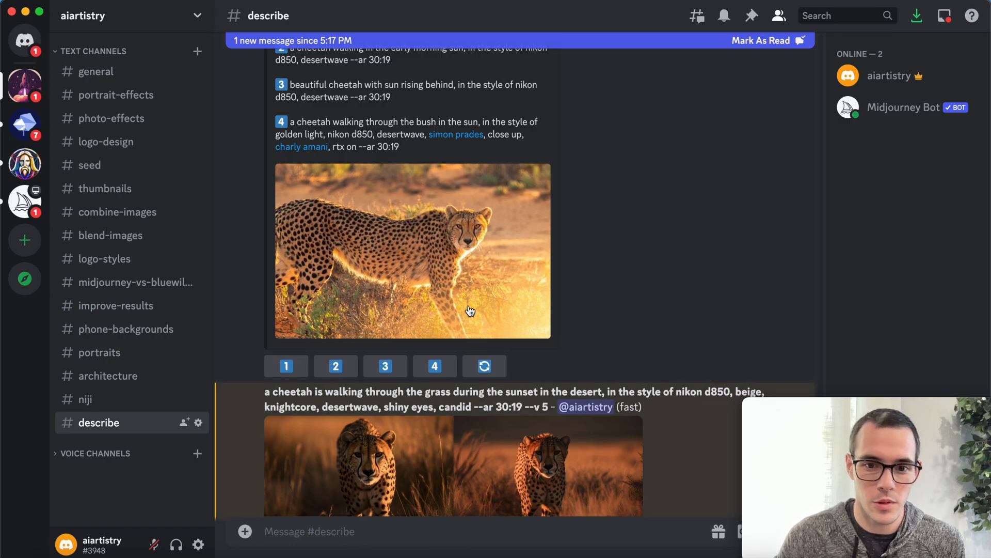
mouse_move(480, 265)
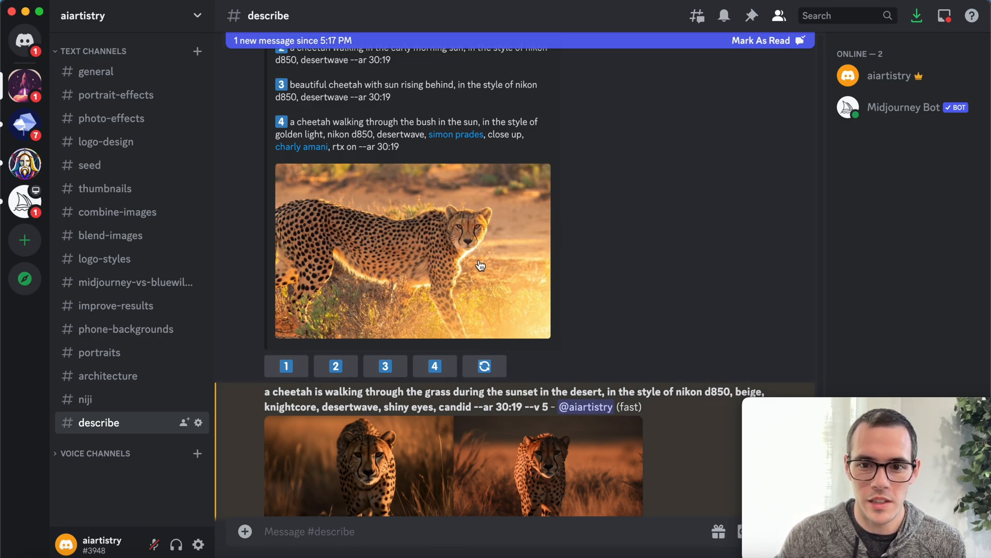
left_click(385, 80)
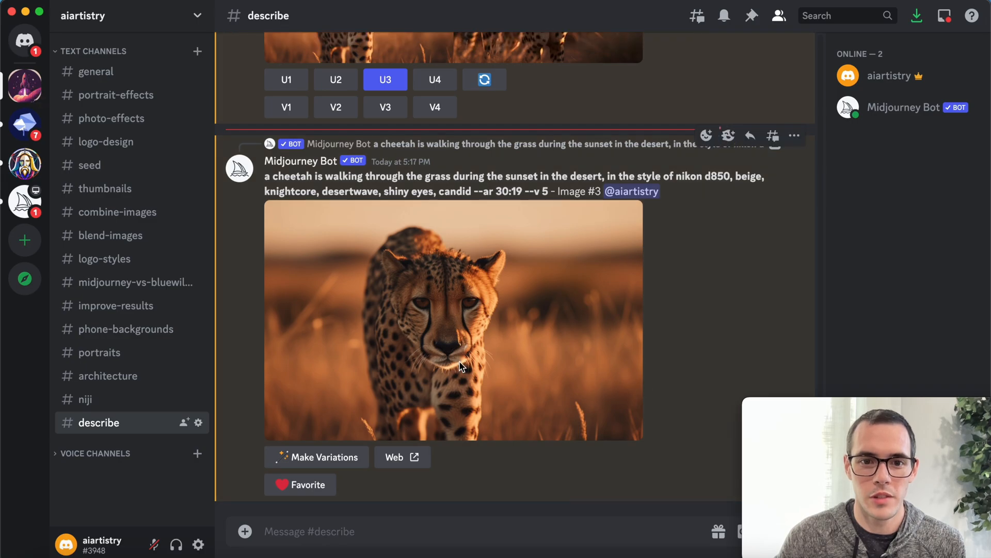
left_click(452, 319)
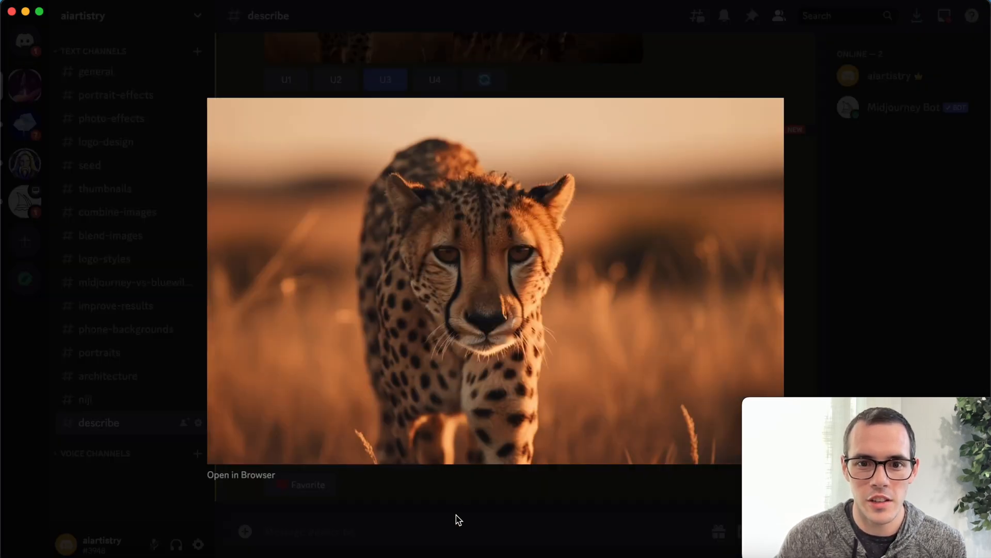
mouse_move(528, 297)
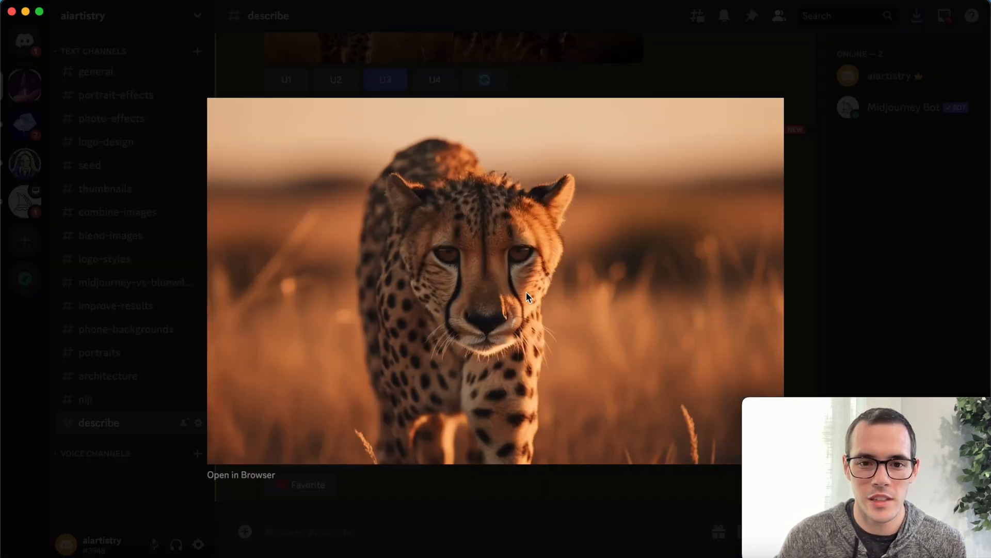
mouse_move(518, 502)
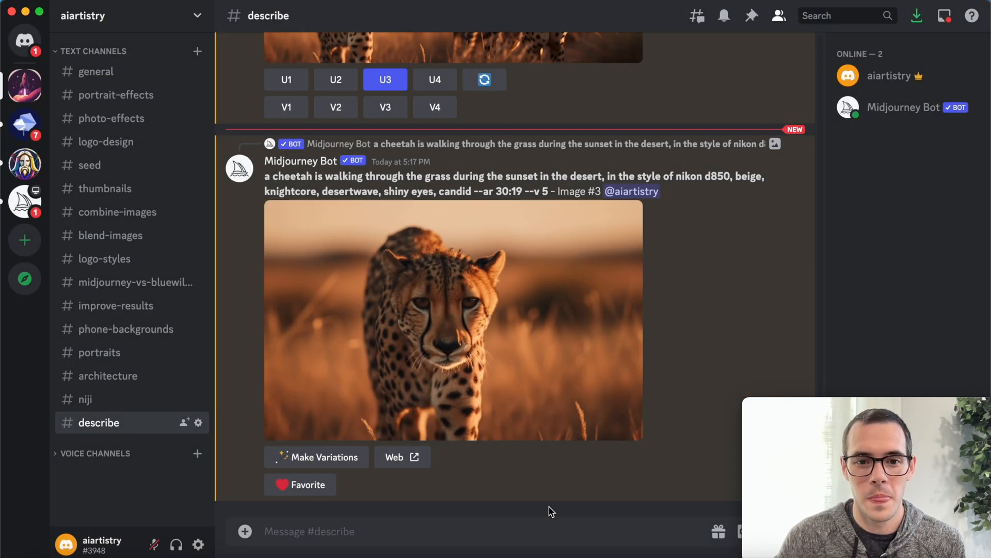
mouse_move(630, 420)
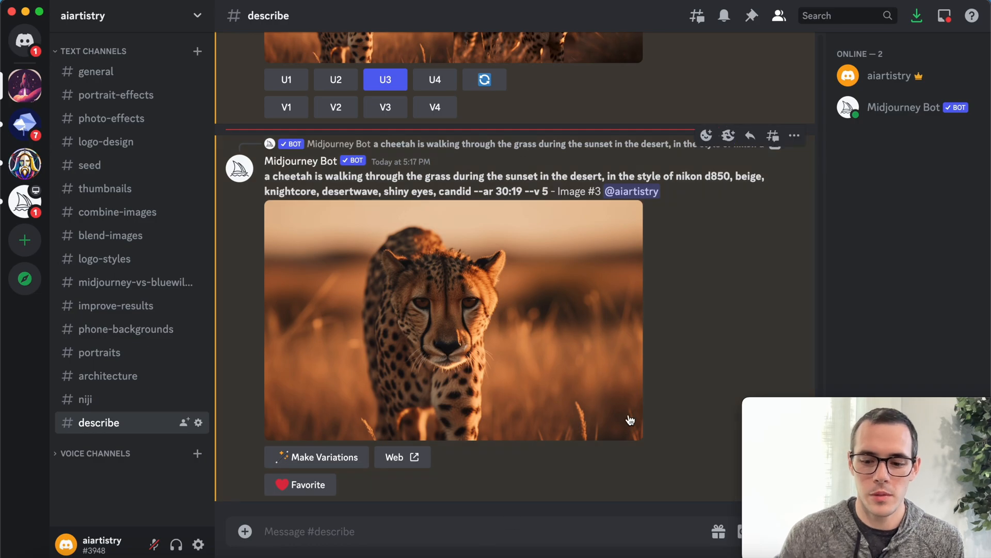
- Run /describe on the blue suede sneaker jpg to get four suggested prompts
type("/describe image")
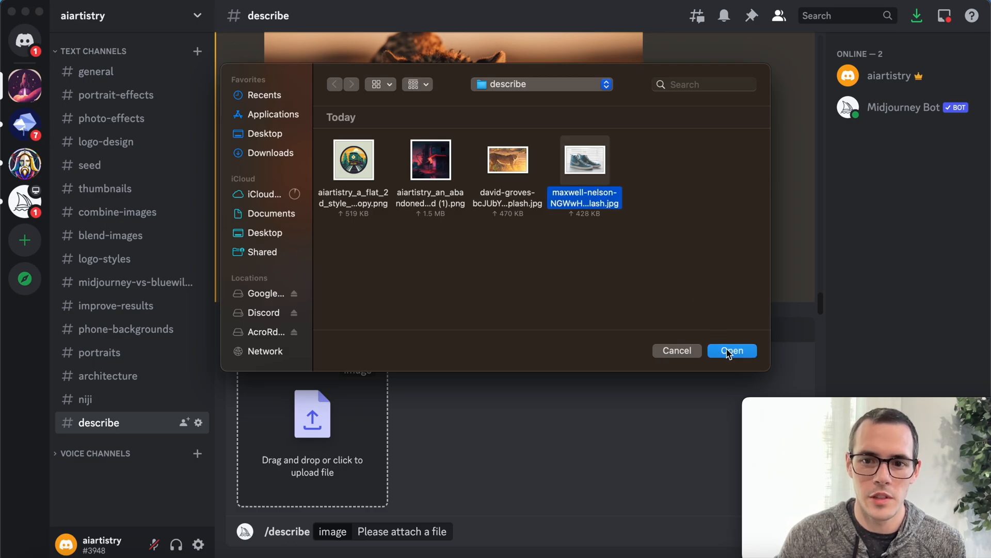
left_click(731, 350)
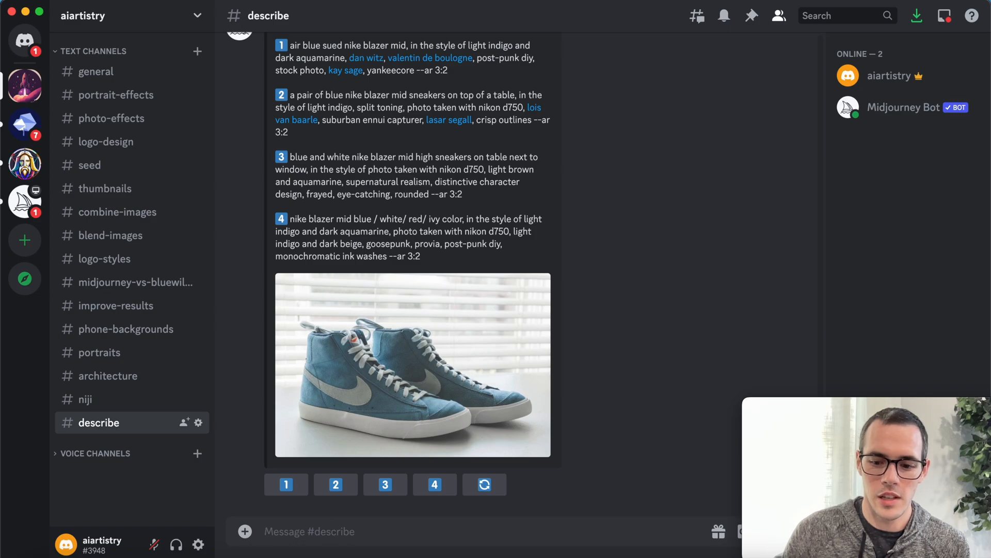
- Generate a grid of dark moody blue high-top sneaker photos from sneaker prompt 1 and view it full size
type("/im")
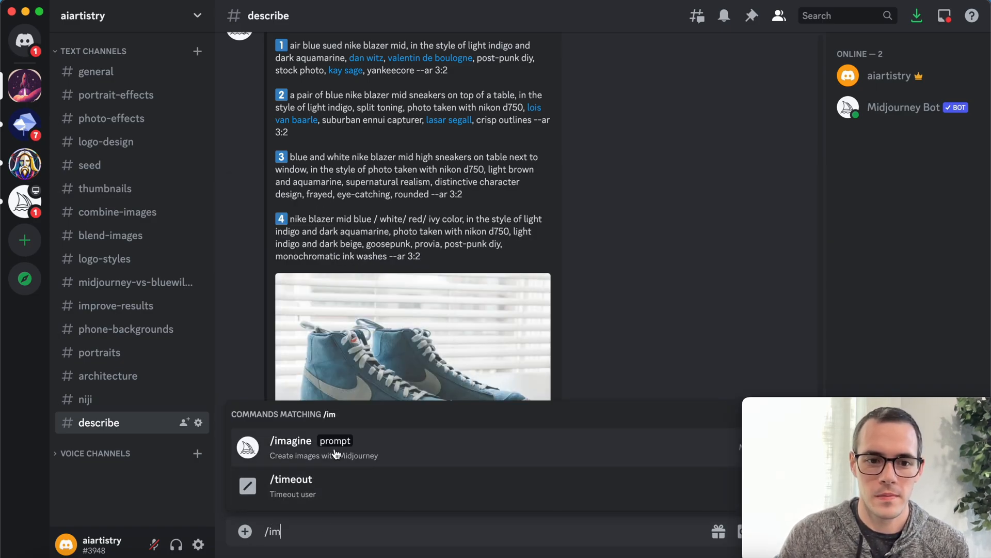
left_click(290, 439)
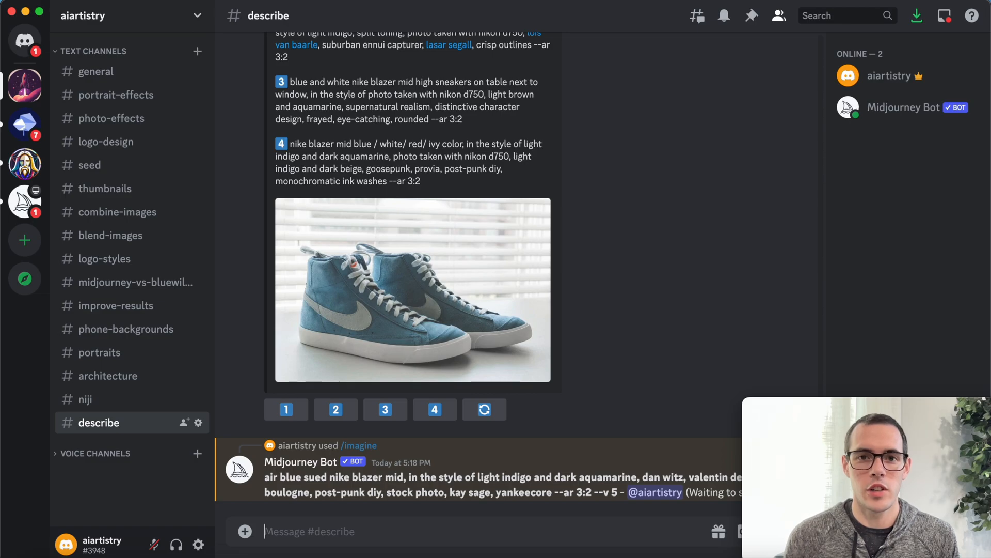
scroll("down", 3)
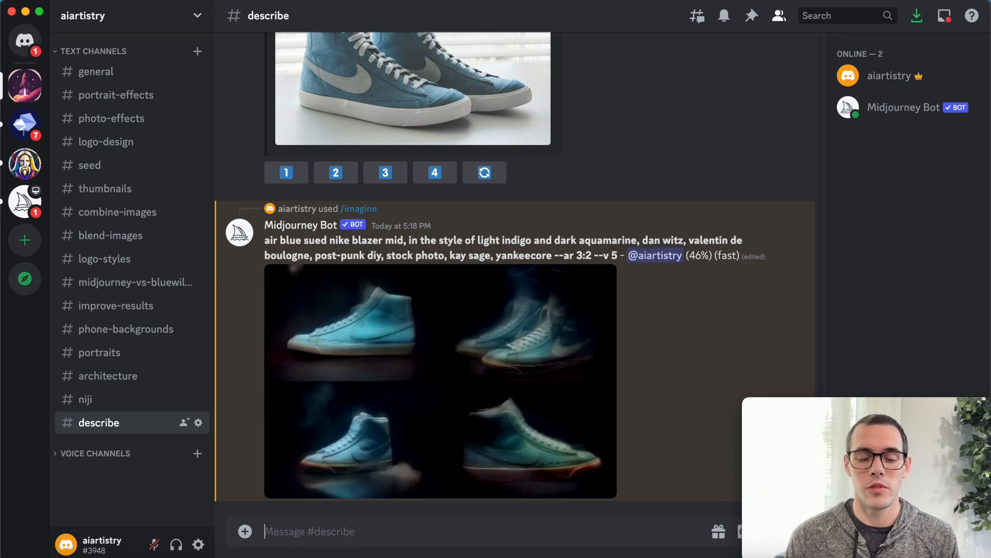
left_click(440, 379)
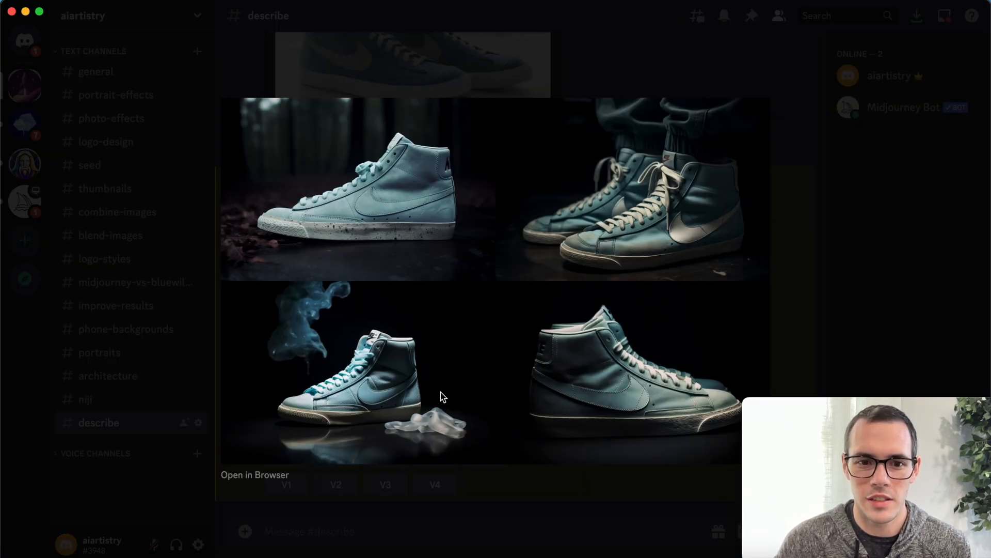
mouse_move(497, 203)
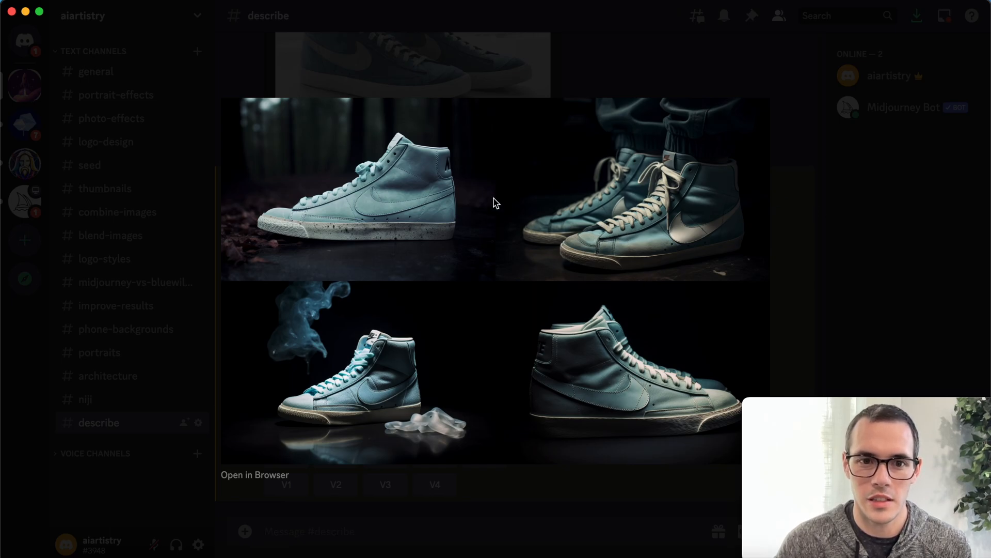
mouse_move(802, 297)
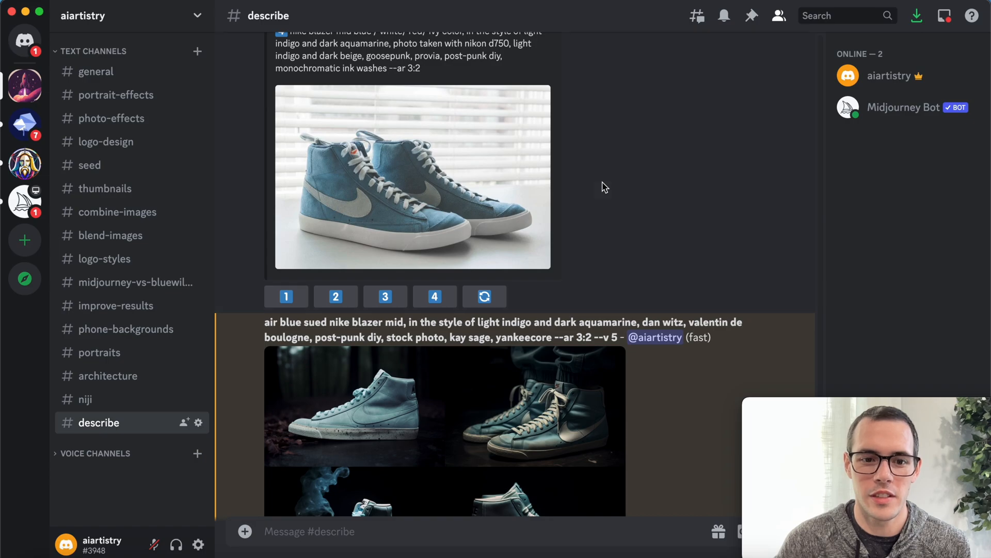
scroll("down", 3)
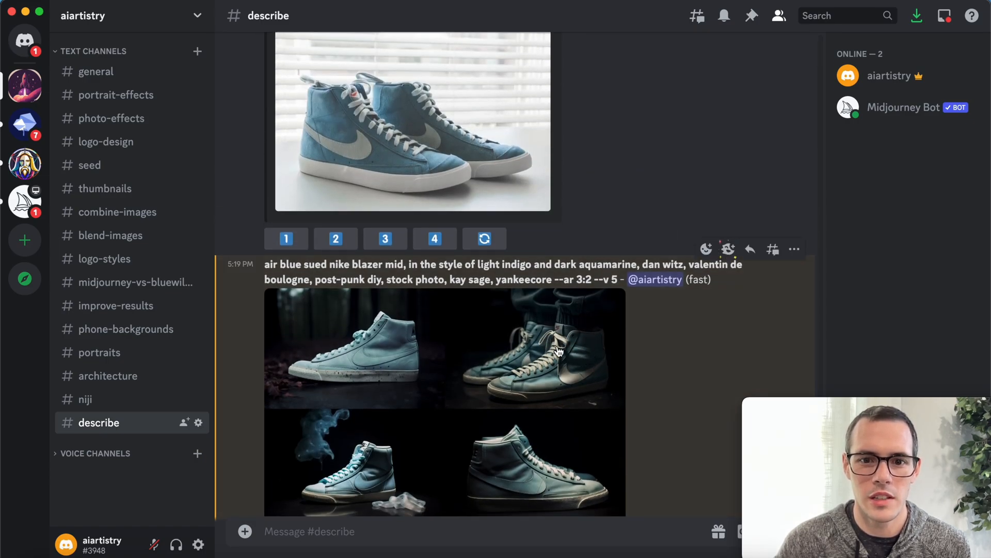
scroll("down", 3)
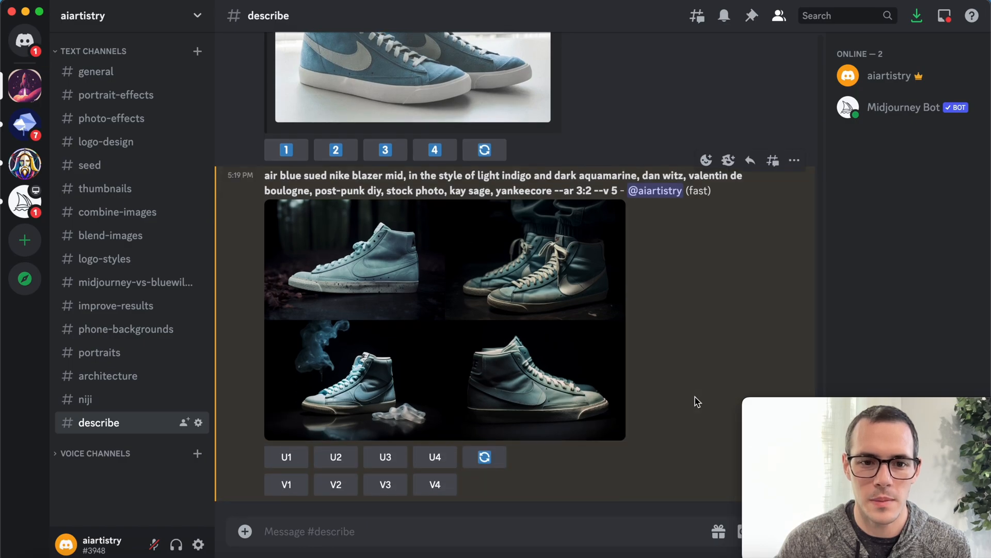
scroll("up", 3)
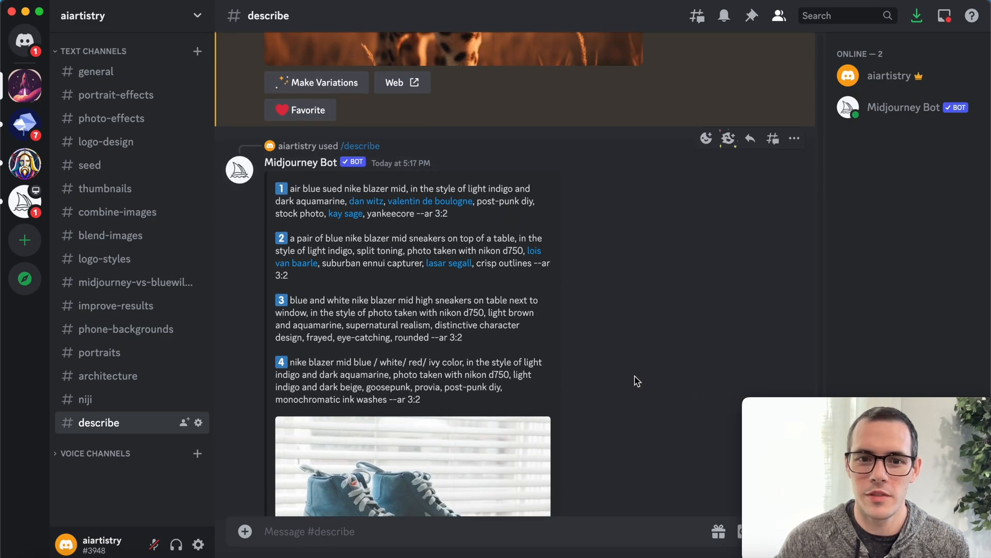